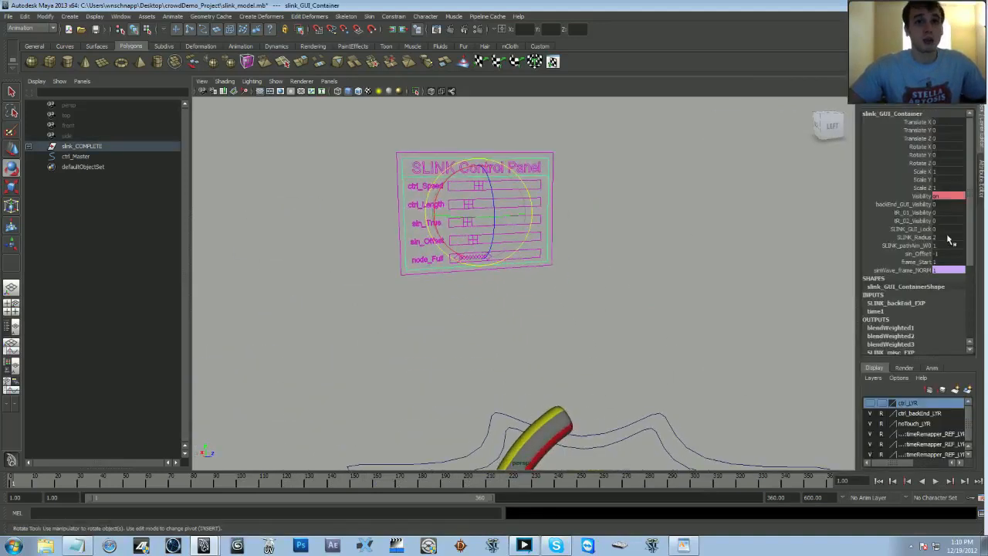
Step: Choose File > New Scene from the edited slink_model scene
click(908, 204)
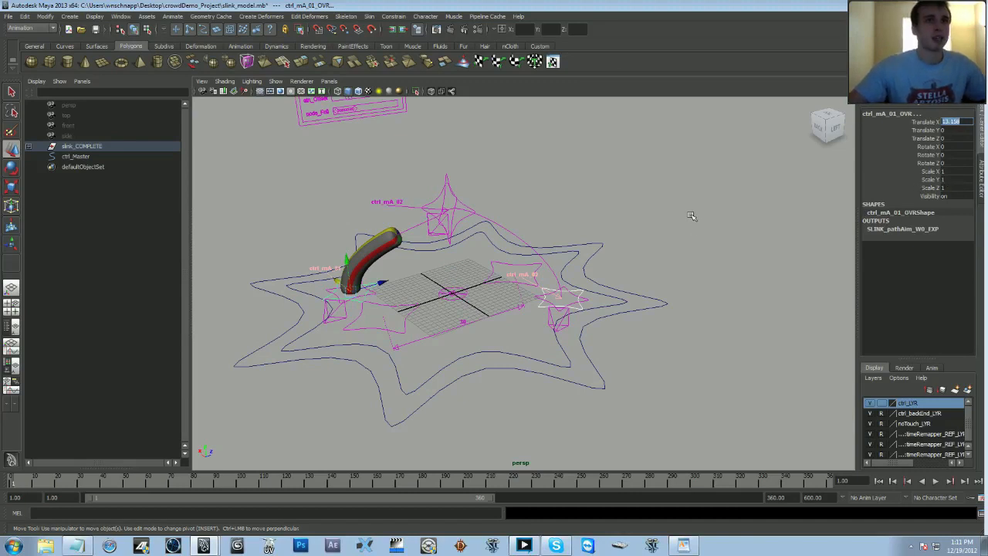
mouse_move(687, 220)
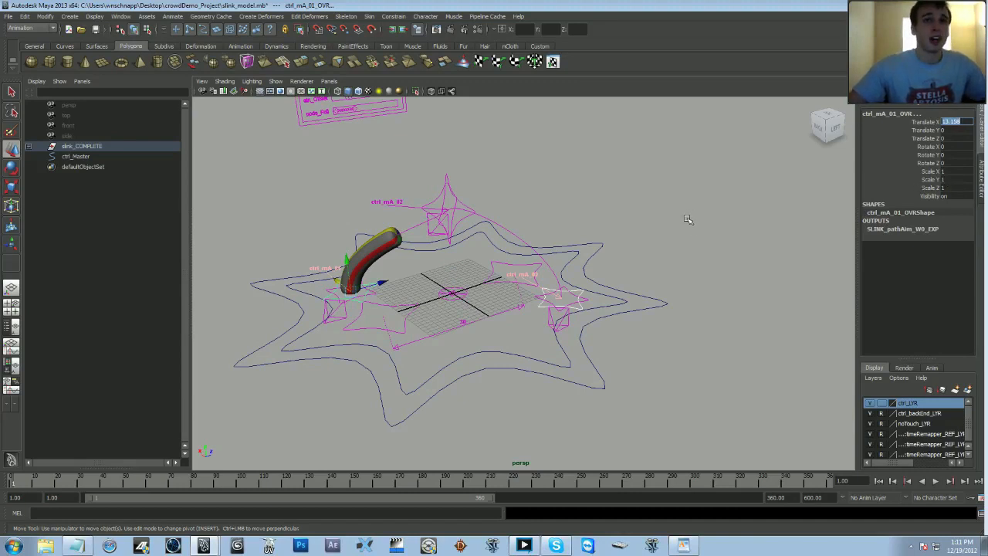
mouse_move(761, 208)
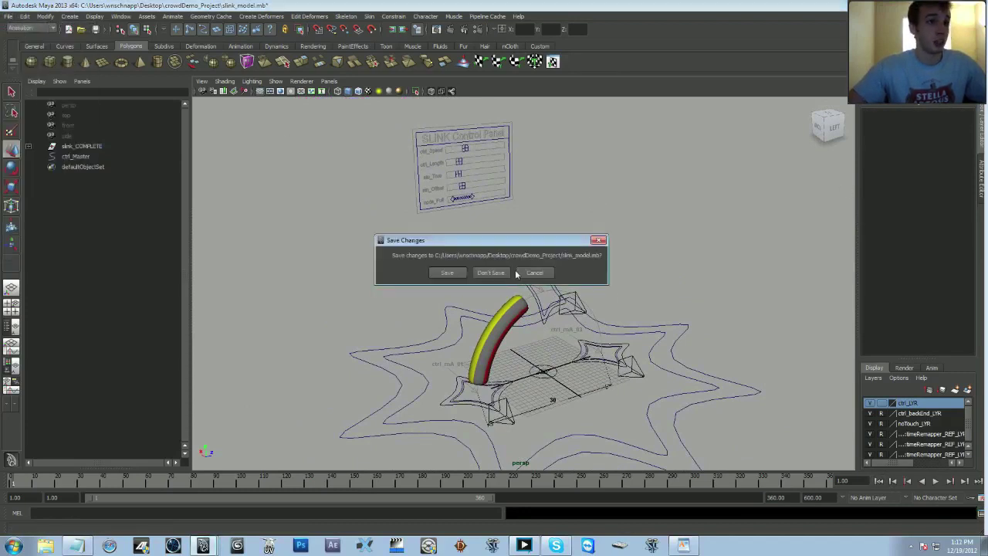
Step: Choose Don't Save to discard the slink_model changes
click(490, 272)
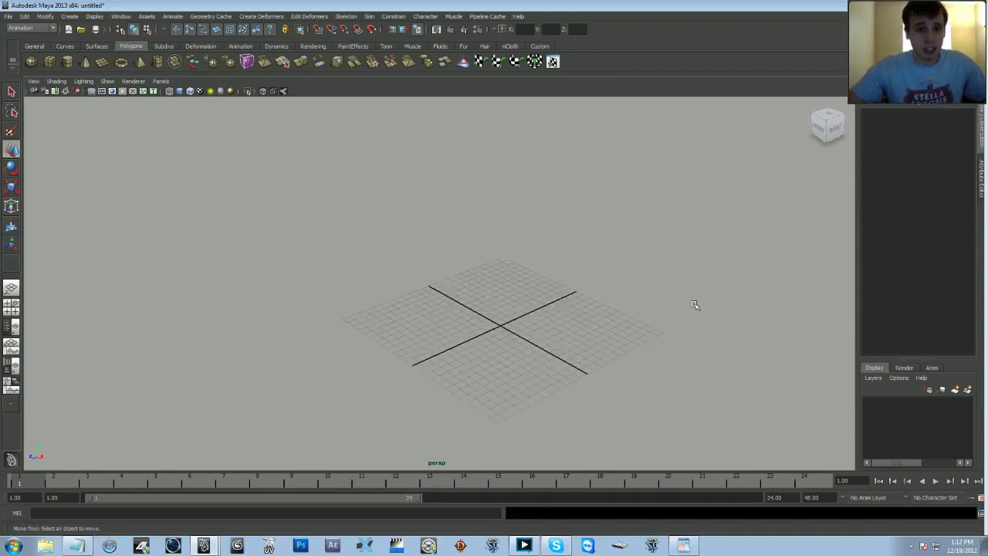
mouse_move(688, 308)
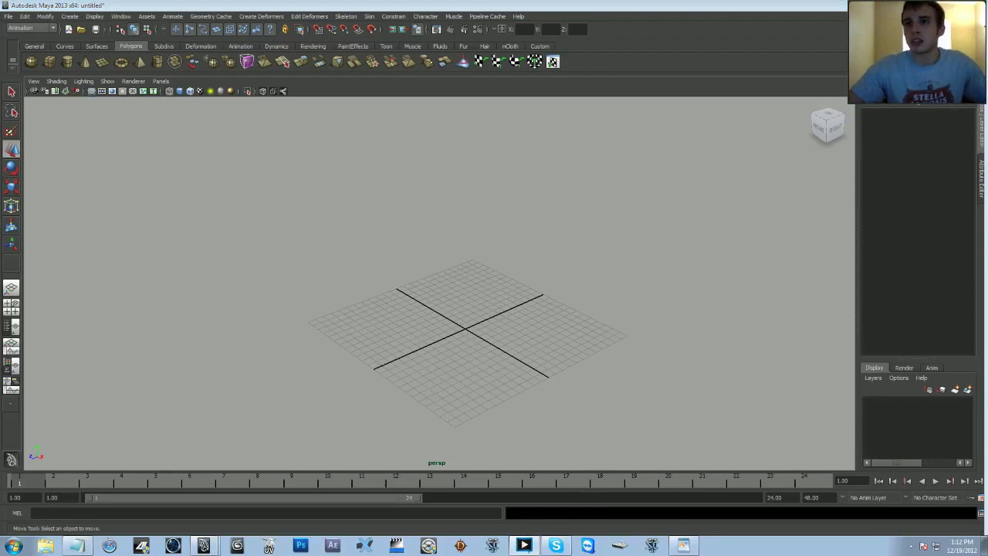
mouse_move(550, 317)
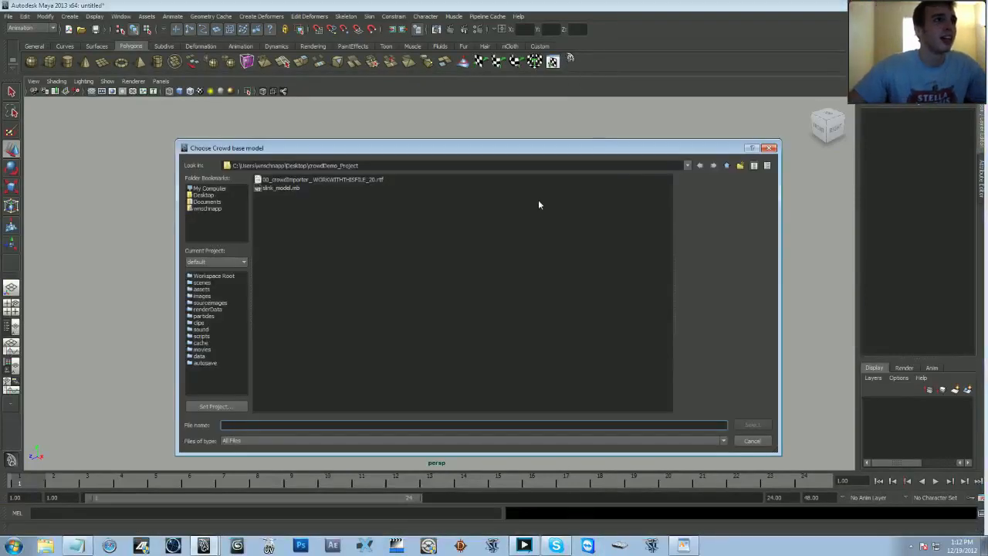
mouse_move(395, 236)
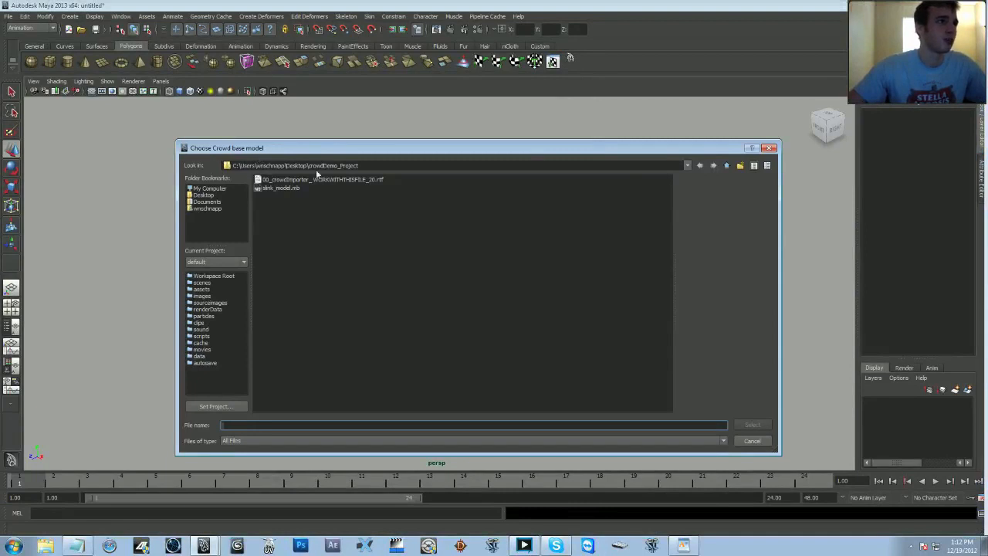
Step: Select slink_model.mb as the crowd base model and confirm it
click(280, 187)
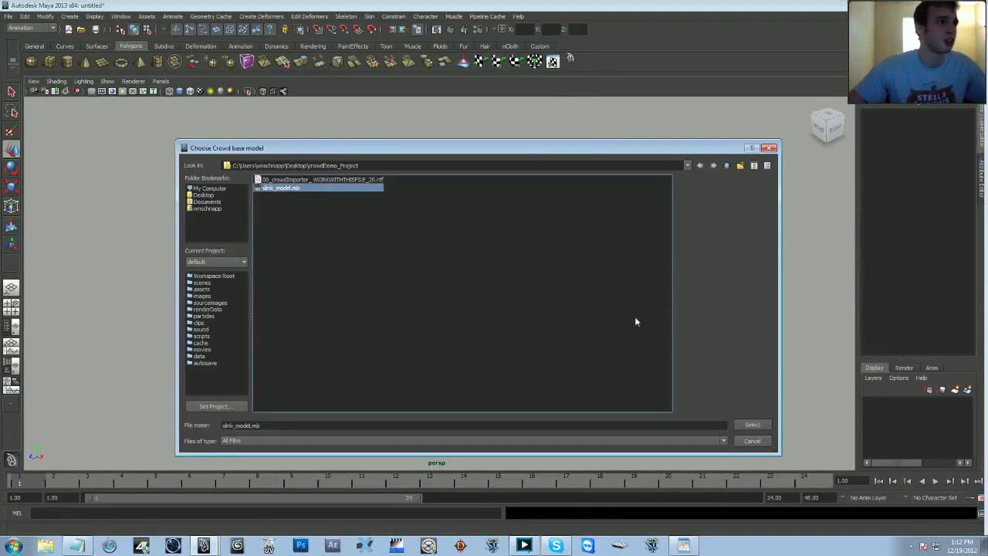
click(752, 424)
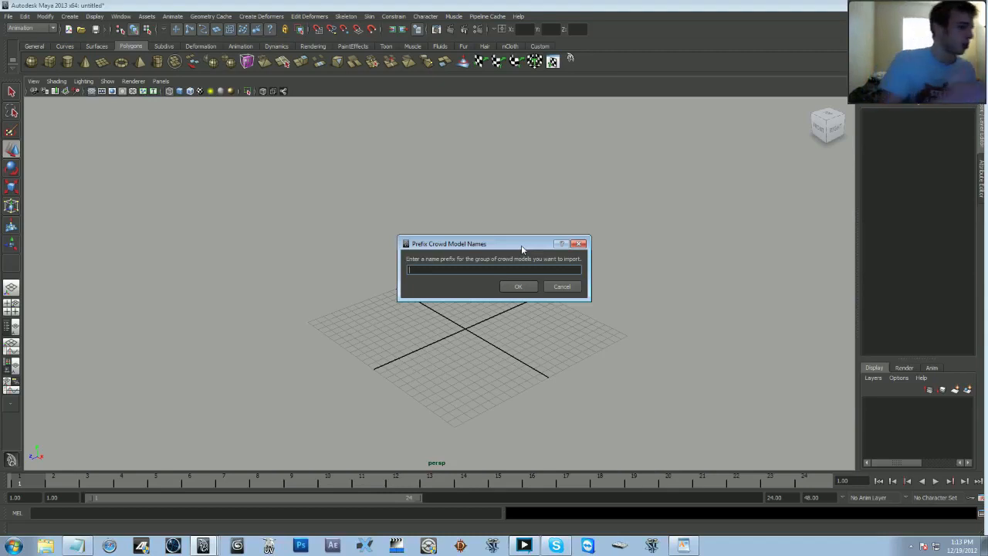
Step: Apply 'stageRight' as the crowd model name prefix
text(stageRight)
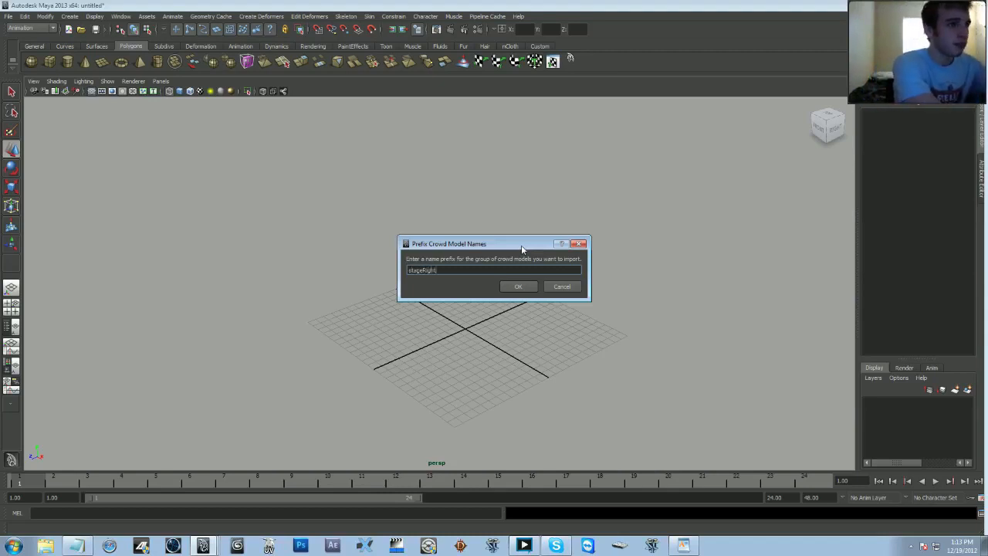
click(518, 285)
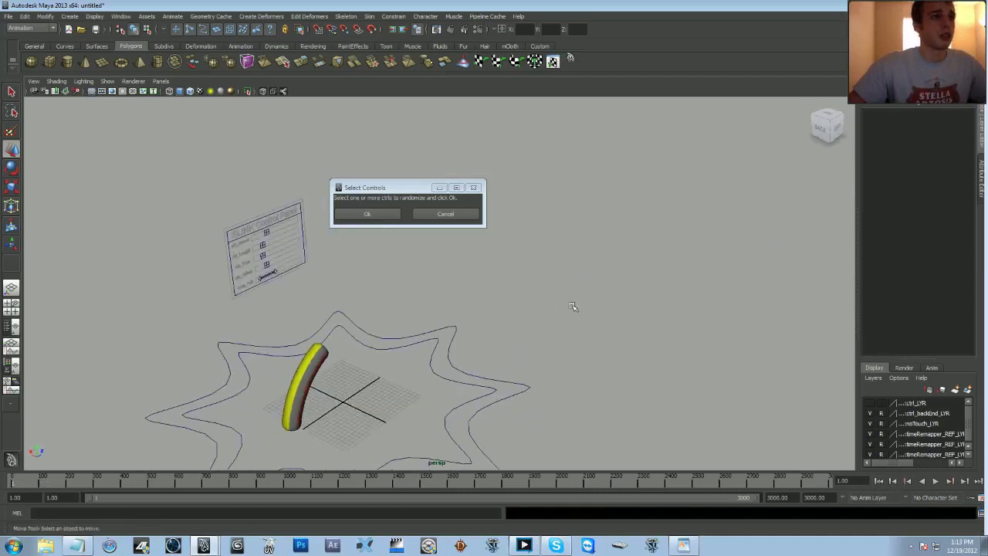
Step: Pick the stageRight model's ctrl controls in the viewport and confirm them for randomizing
drag(573, 307, 596, 343)
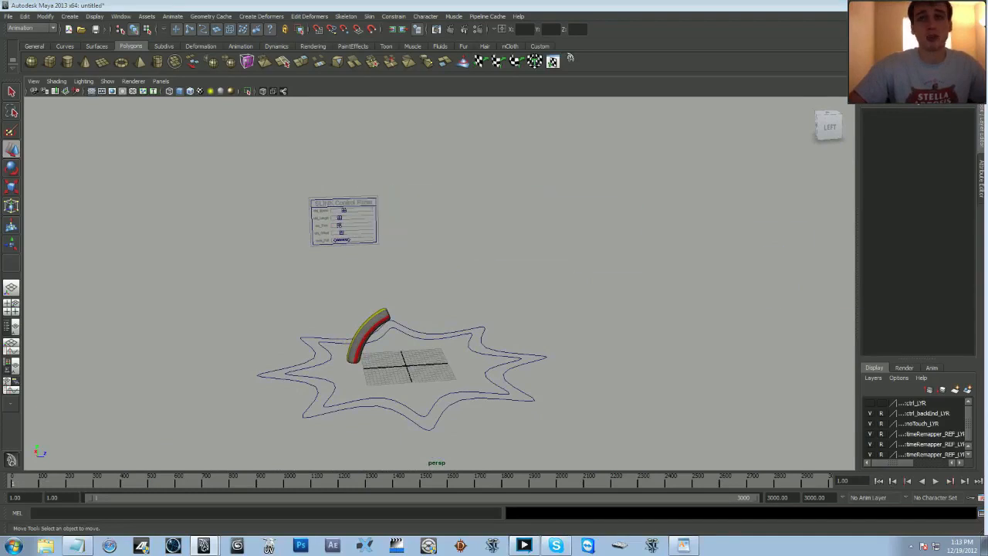
mouse_move(529, 389)
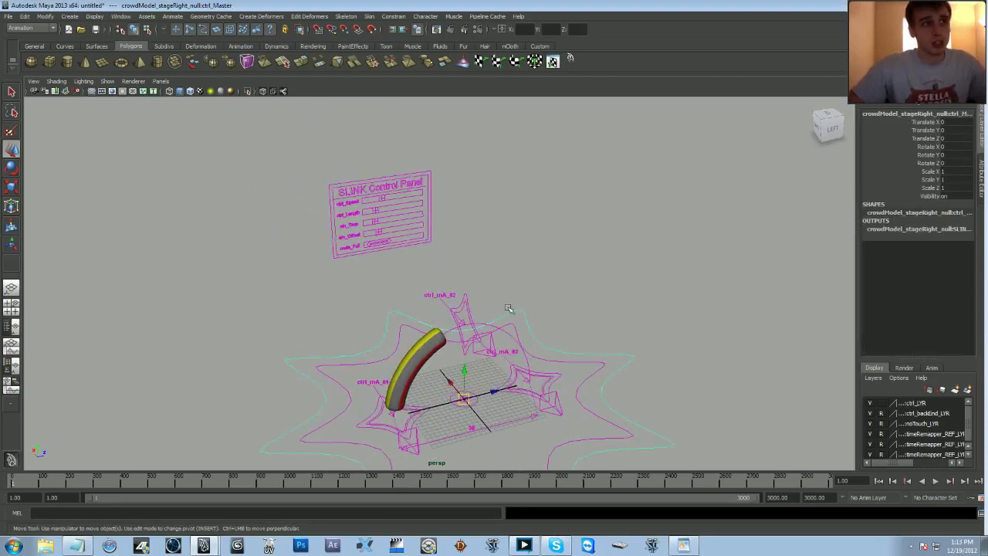
click(378, 201)
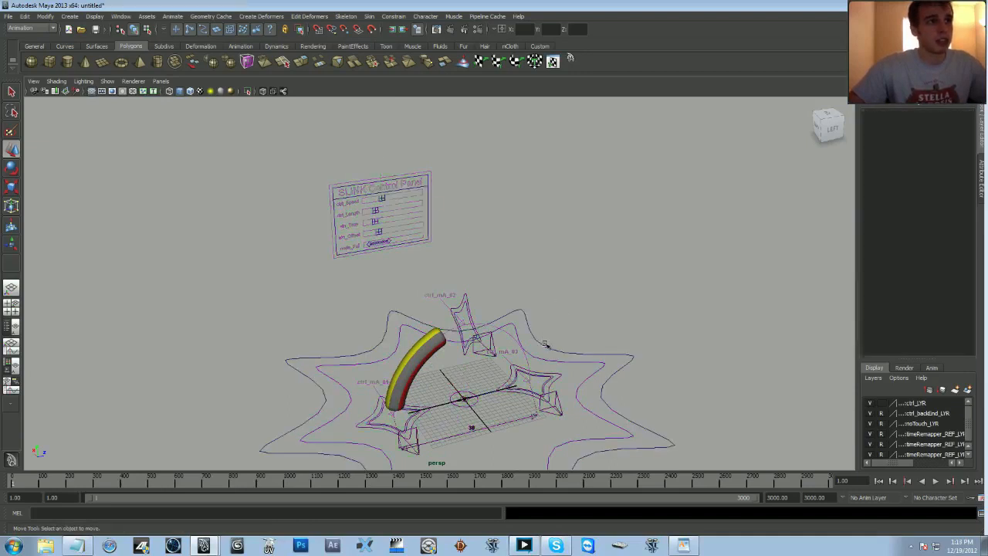
click(378, 185)
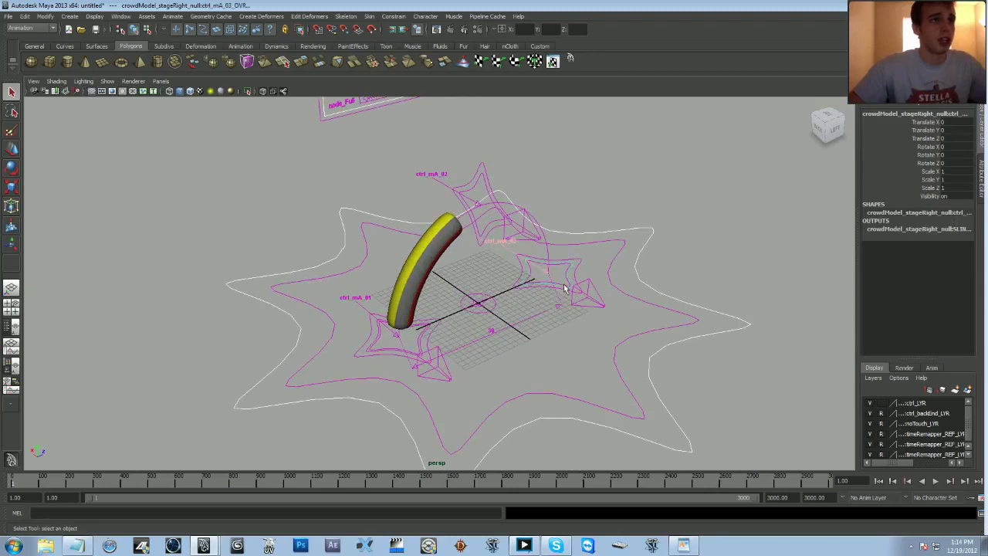
mouse_move(384, 356)
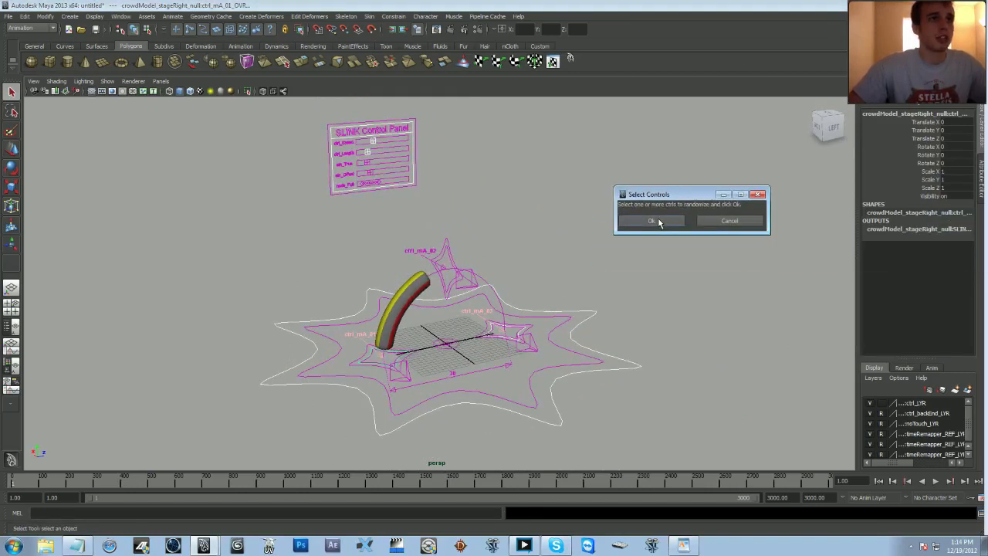
click(653, 221)
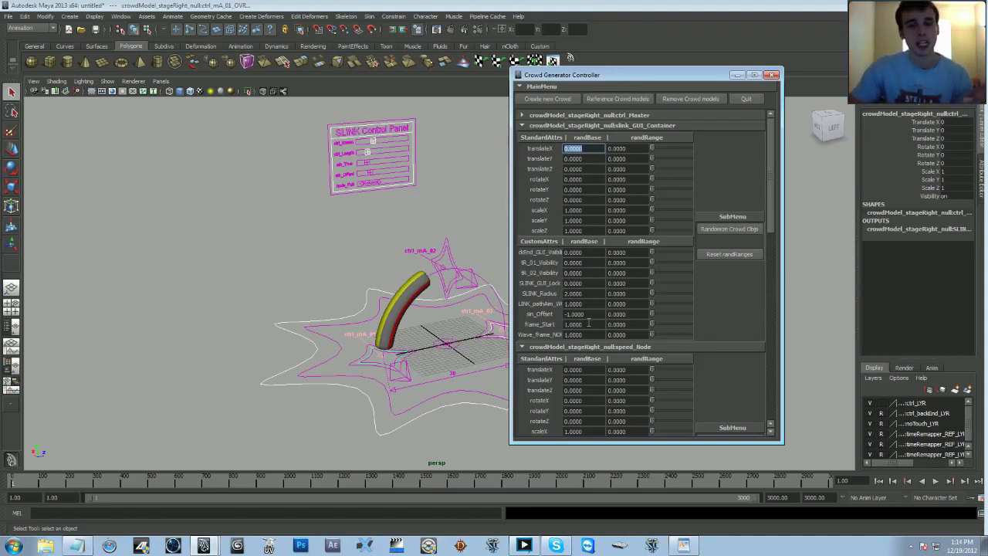
mouse_move(715, 346)
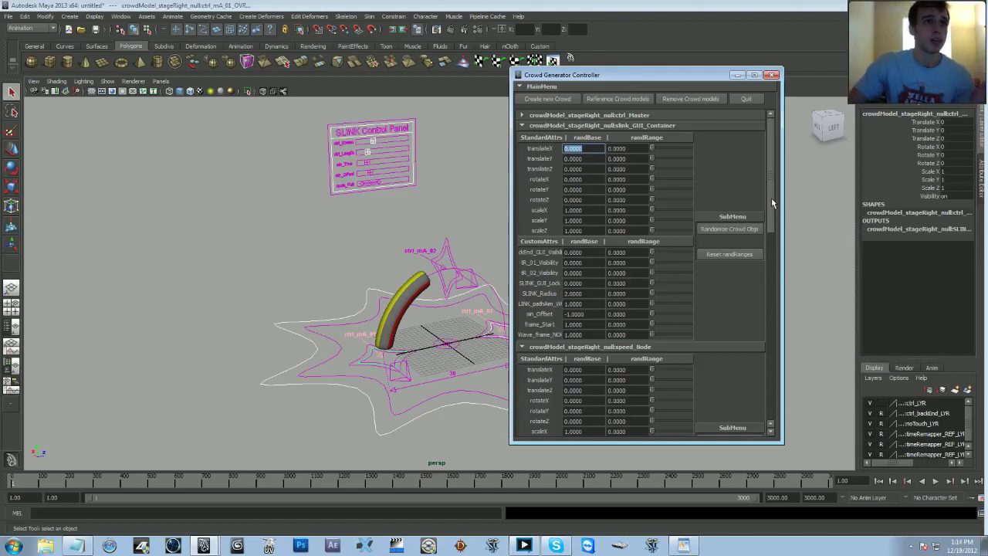
Step: Start Reference Crowd models in the Crowd Generator Controller
drag(563, 75, 574, 88)
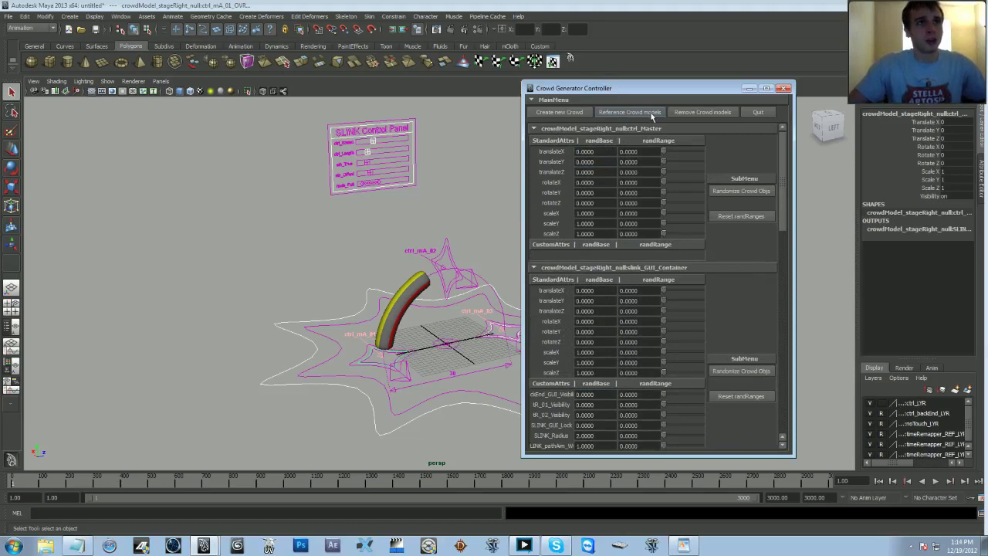
click(629, 112)
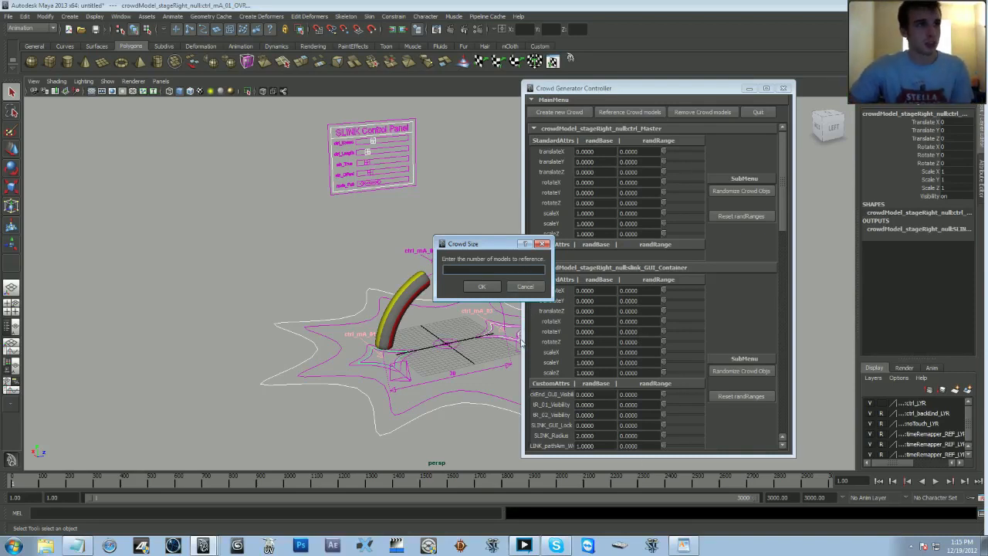
Step: Enter a crowd size of 10 and confirm the referencing
text(10)
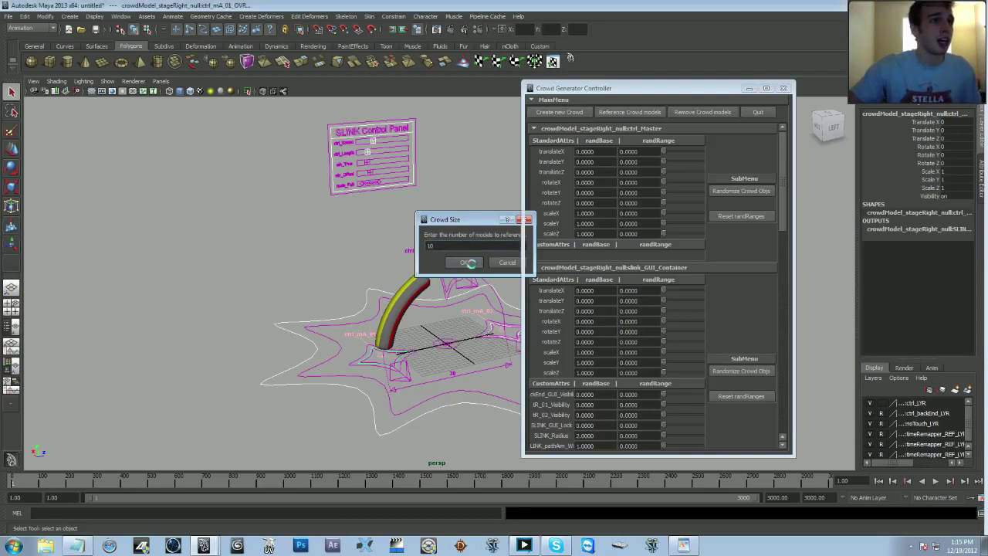
click(463, 262)
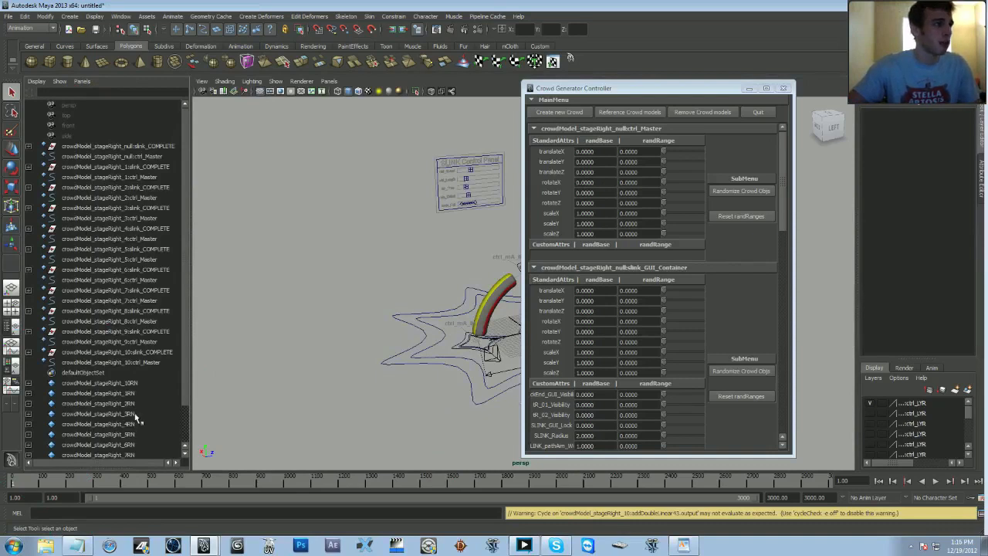
scroll(down, 3)
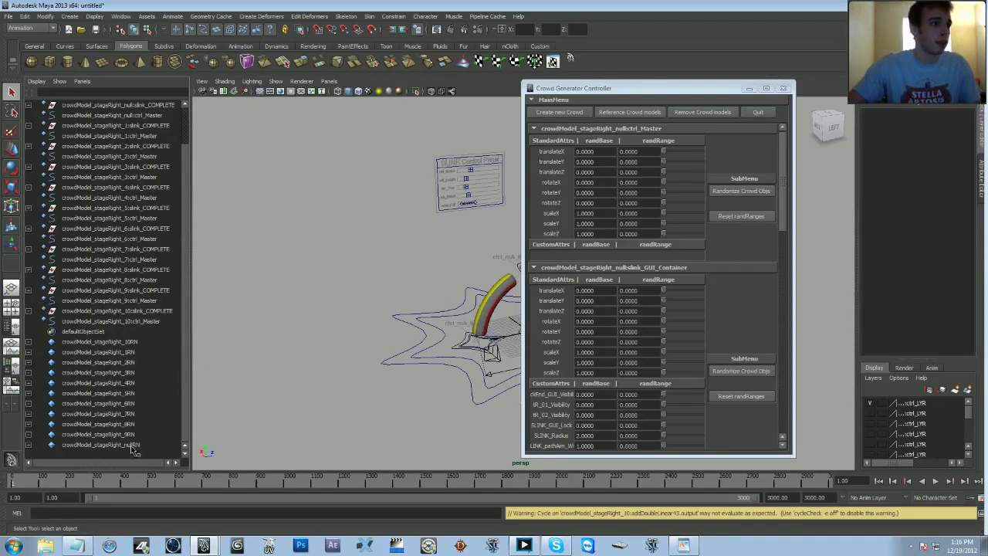
click(104, 445)
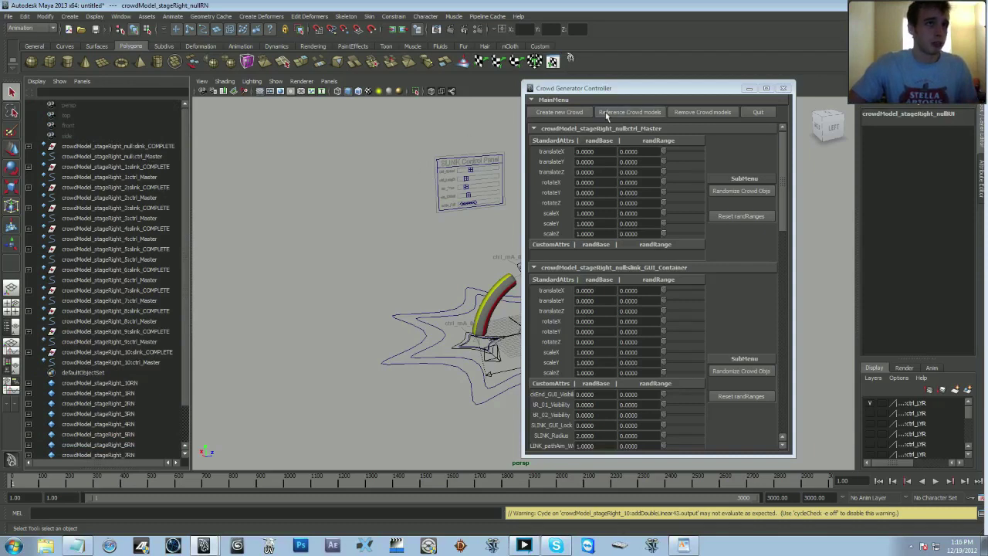
click(116, 166)
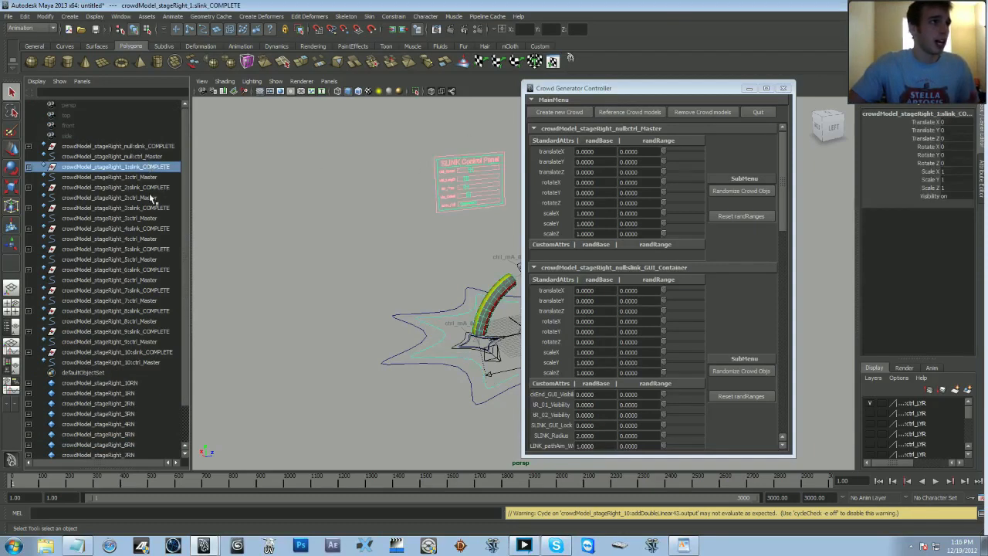
click(116, 208)
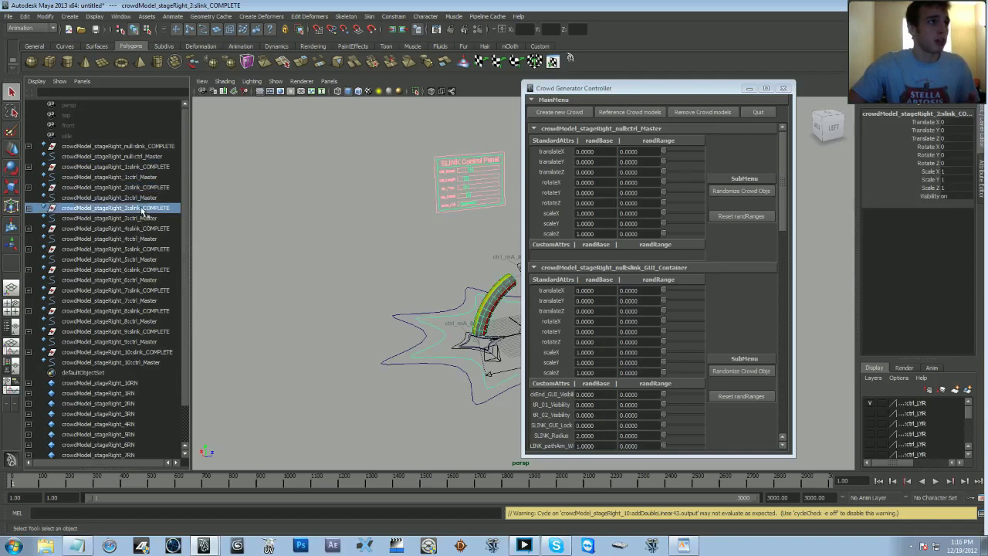
click(116, 166)
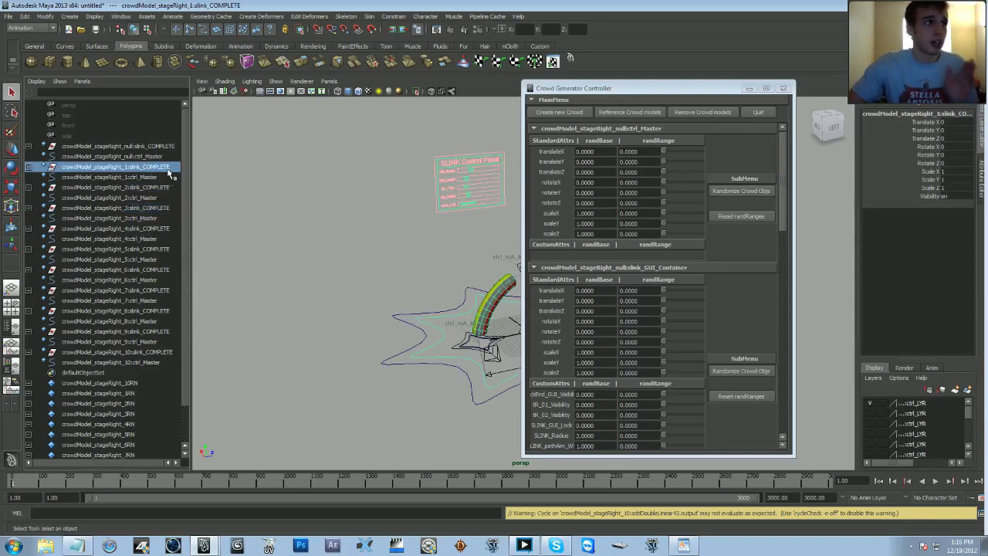
click(116, 187)
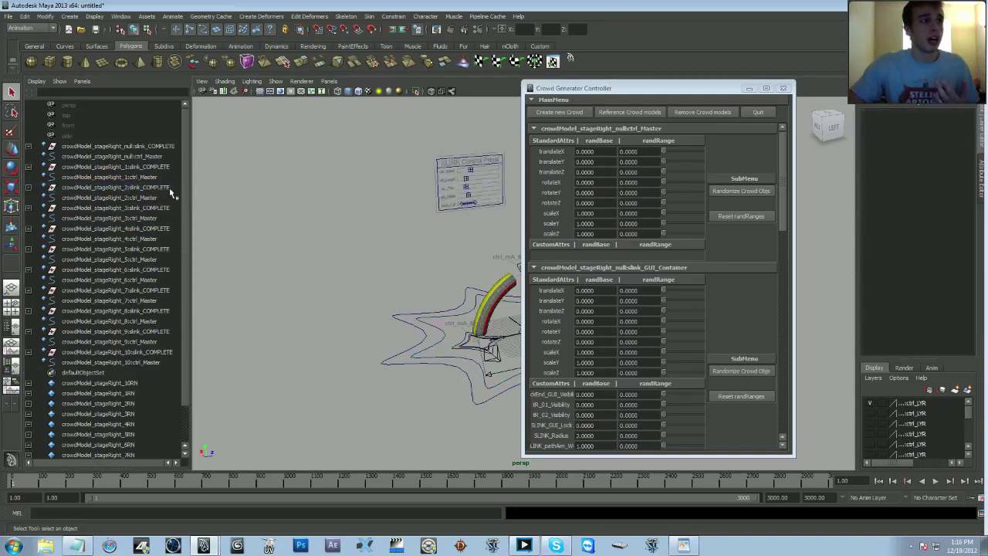
click(116, 270)
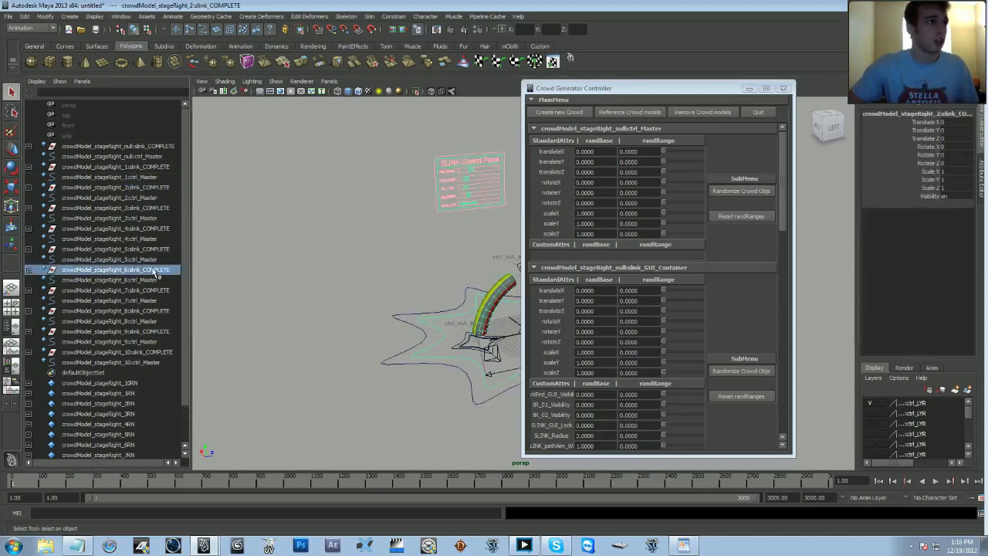
click(110, 362)
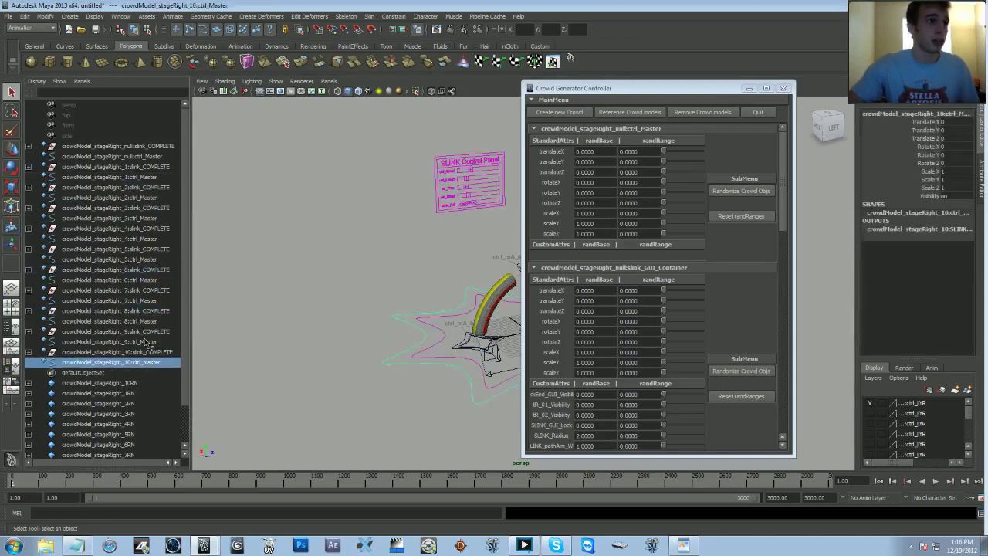
click(116, 362)
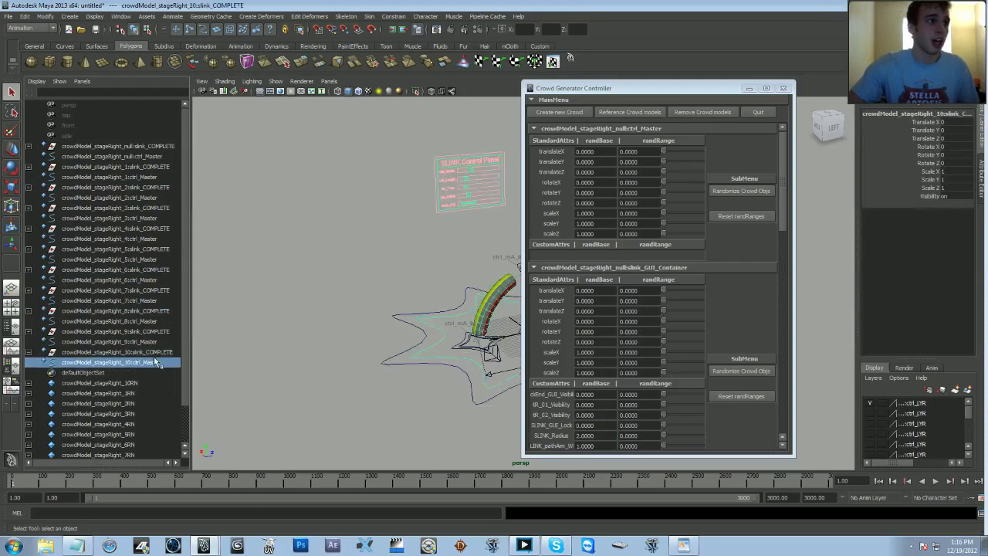
click(110, 361)
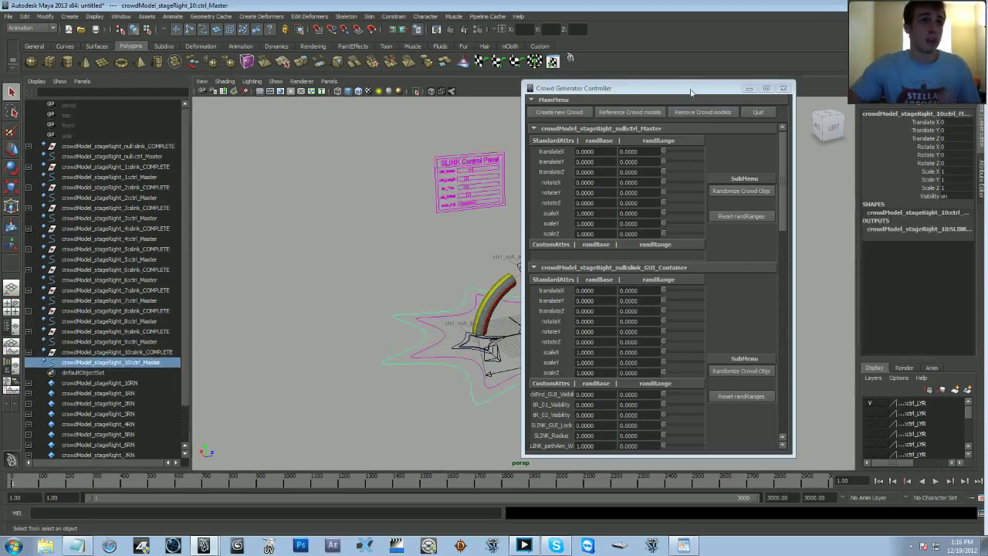
drag(690, 88, 689, 103)
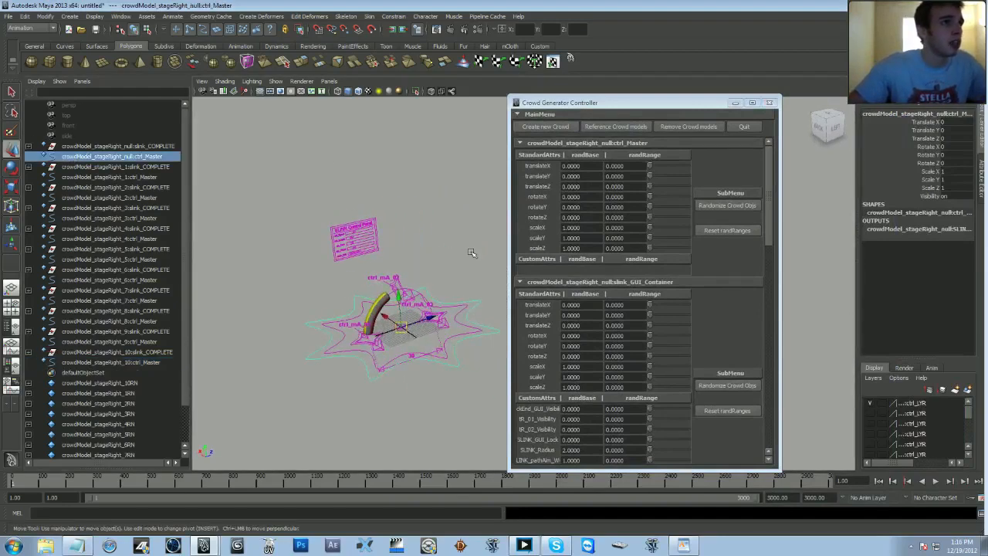
drag(560, 102, 768, 70)
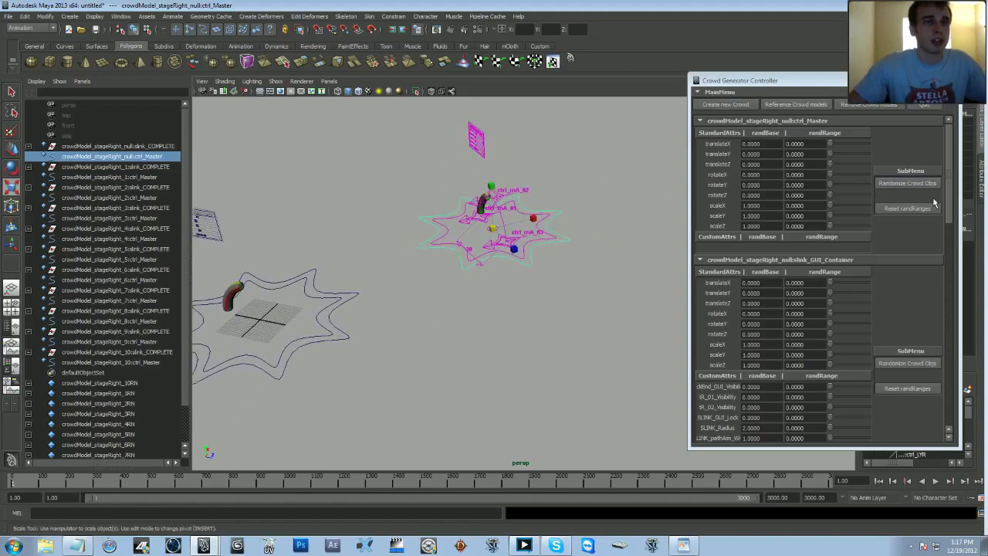
Step: Set the master control's randRange to 52.7 for translateX/Z and 36.5 for rotateY
click(905, 184)
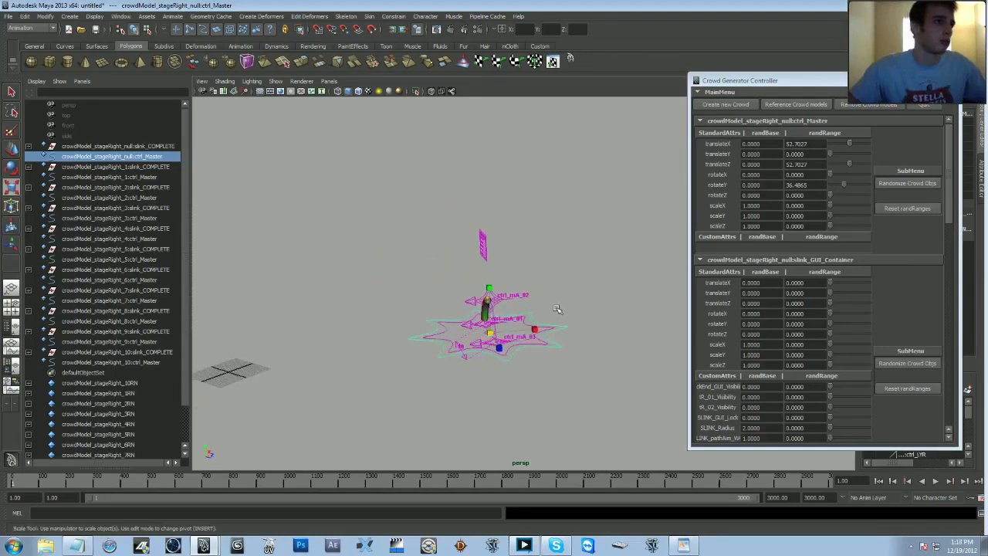
Step: Randomize the ten crowd copies' positions and rotations, then play the animation forward
click(906, 184)
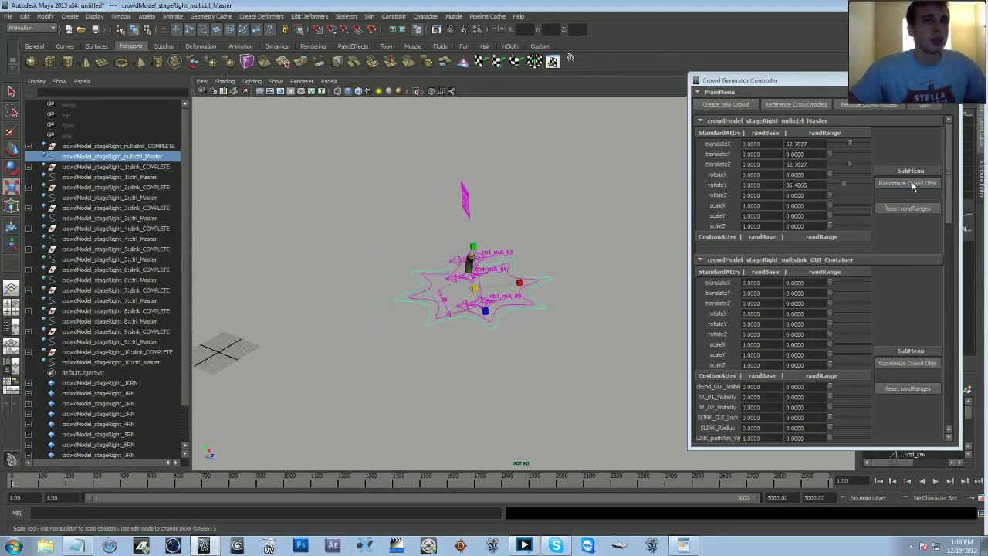
click(907, 186)
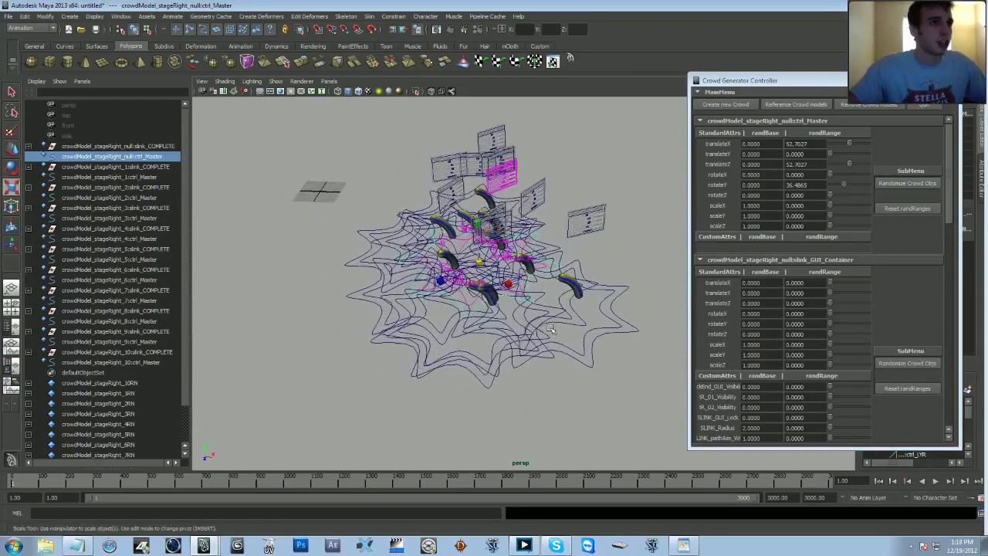
click(940, 482)
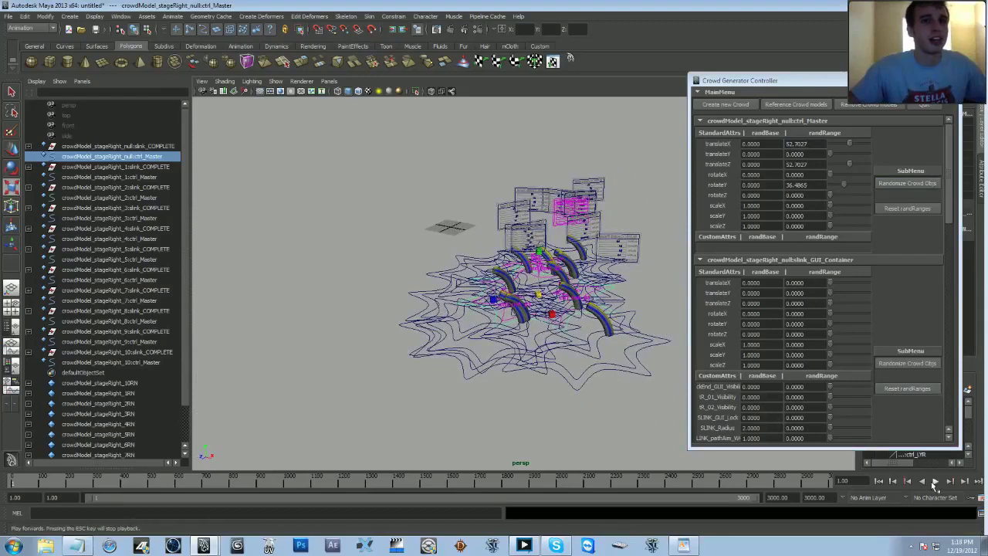
click(933, 482)
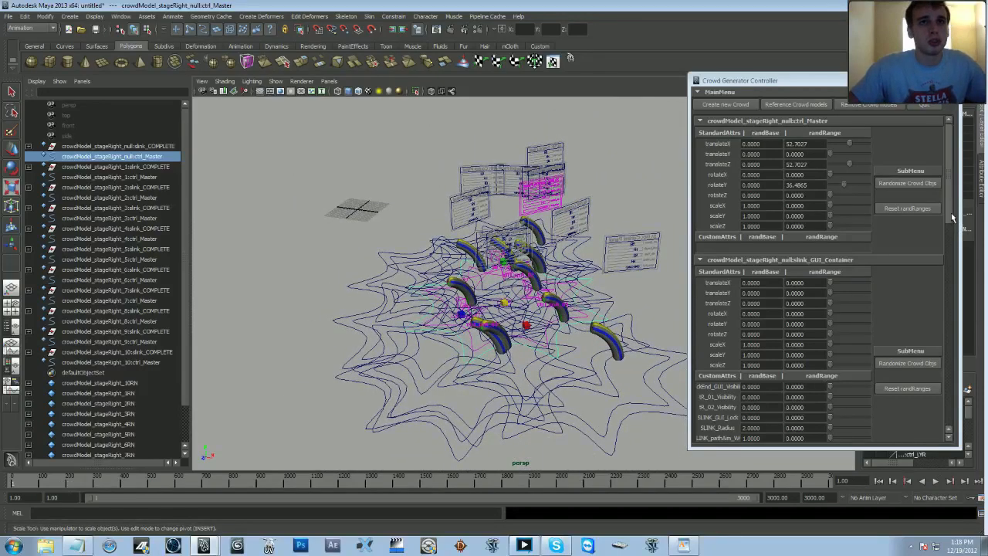
Step: Edit the frame_Start and SLINK_Radius base values in the Crowd Generator Controller
scroll(down, 3)
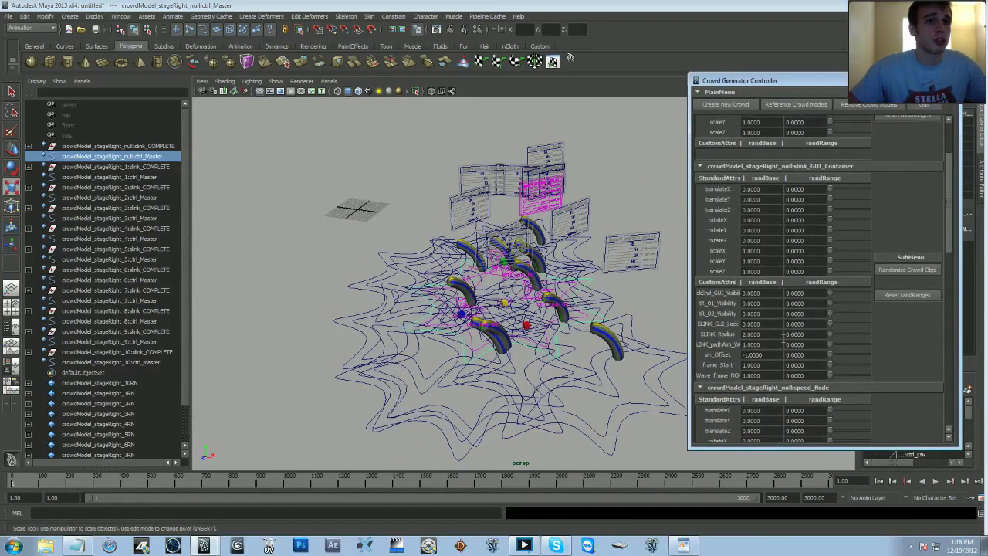
click(756, 366)
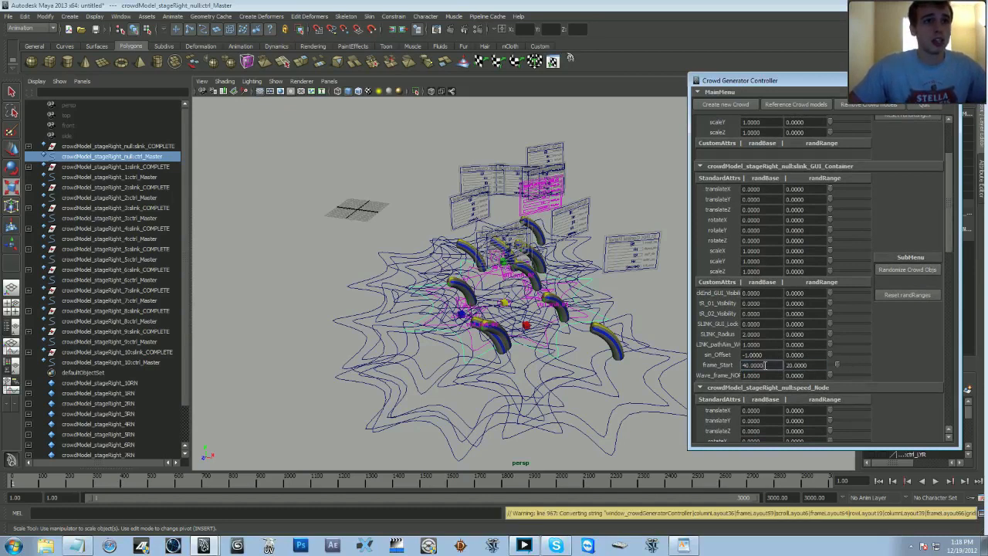
text(30.0000)
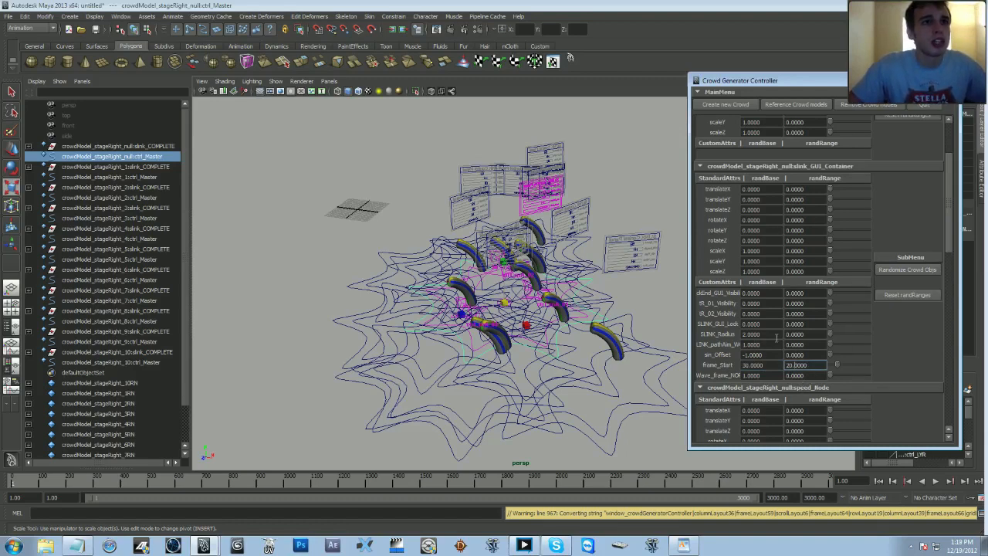
click(804, 333)
text(2.0000)
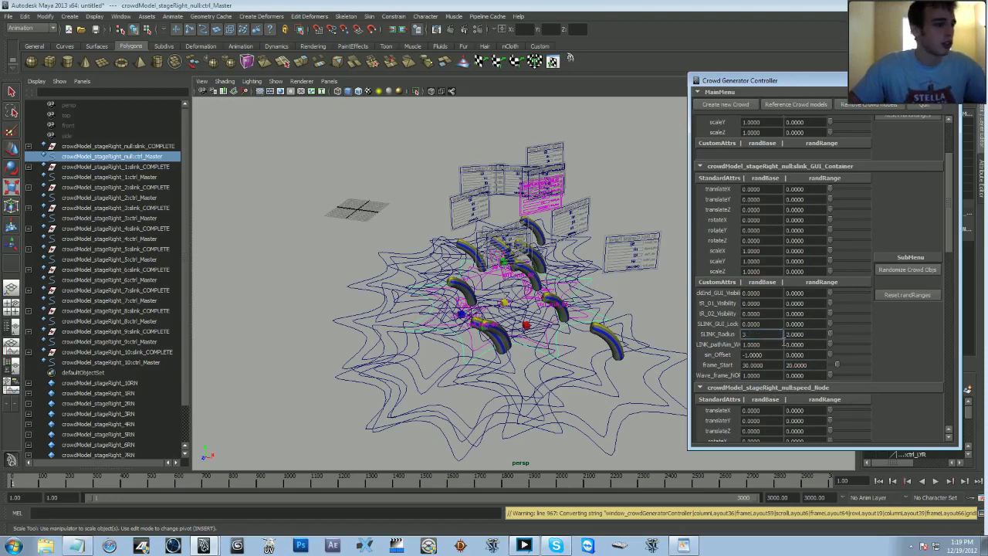
click(908, 269)
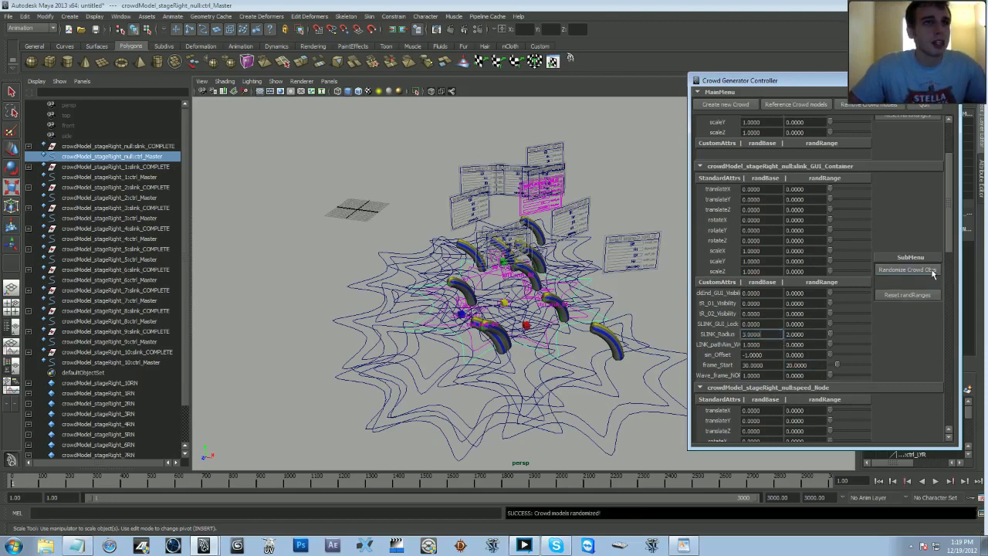
Step: Randomize the crowd copies several times with the new settings
click(907, 270)
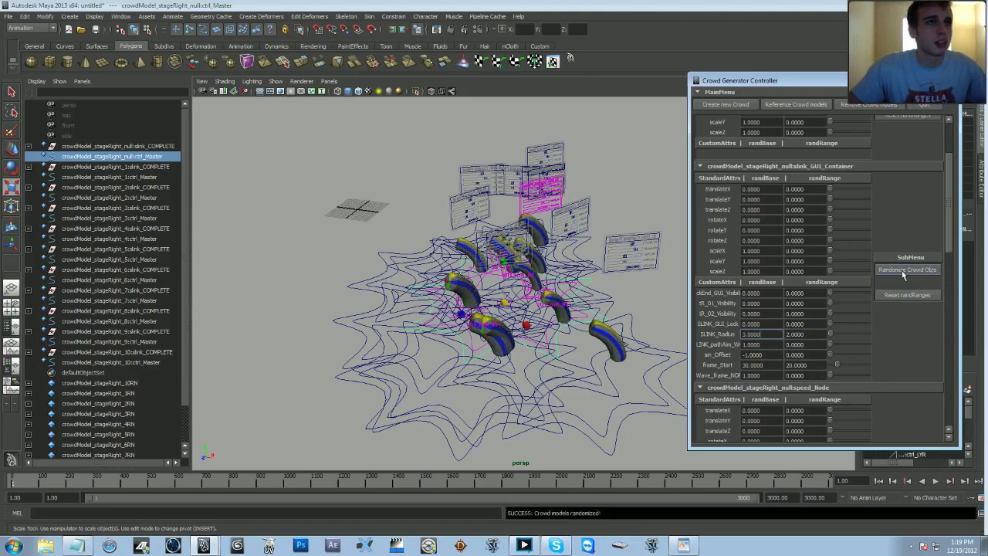
click(907, 270)
text(3.0000)
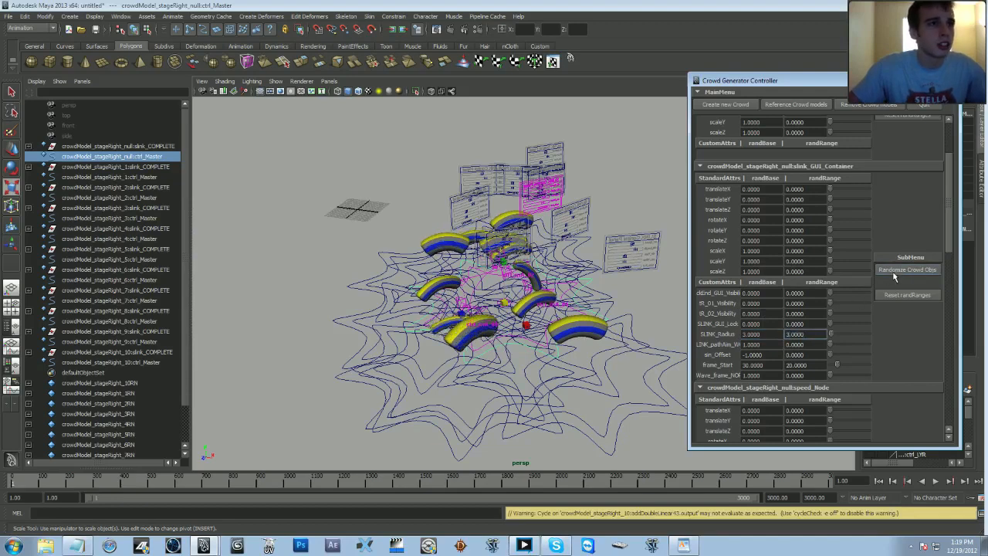
click(908, 269)
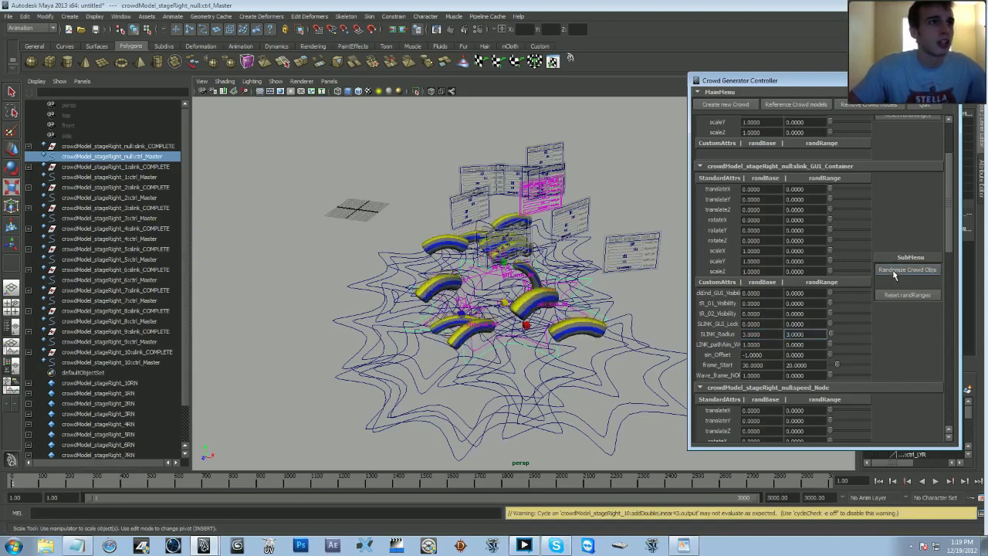
click(907, 269)
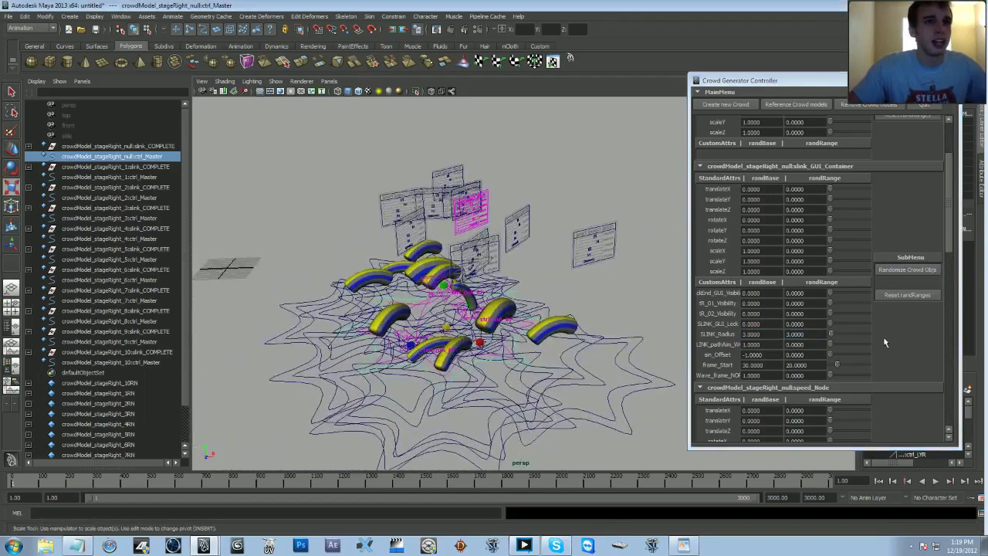
Step: Give the length node's translateZ a random base of 3 and range of 2
scroll(down, 3)
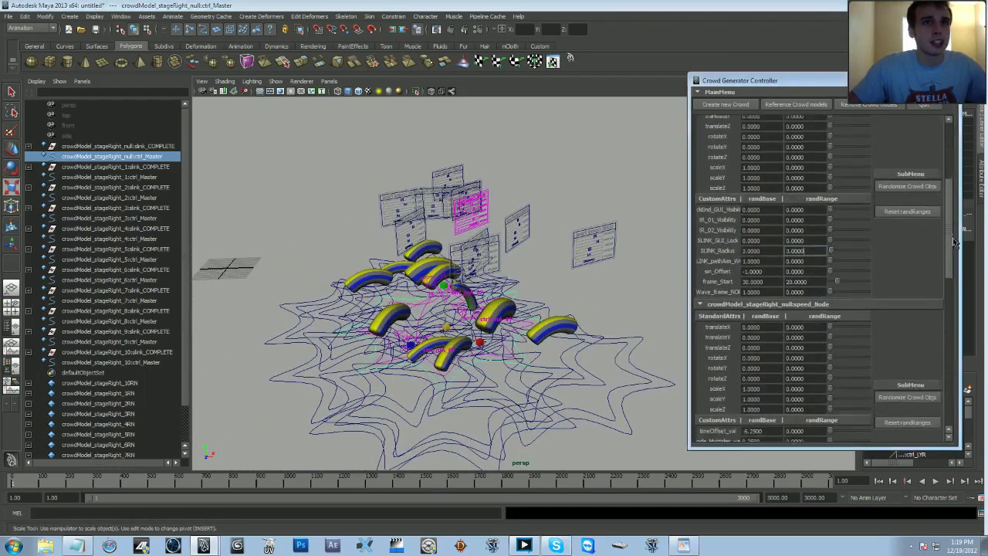
scroll(down, 3)
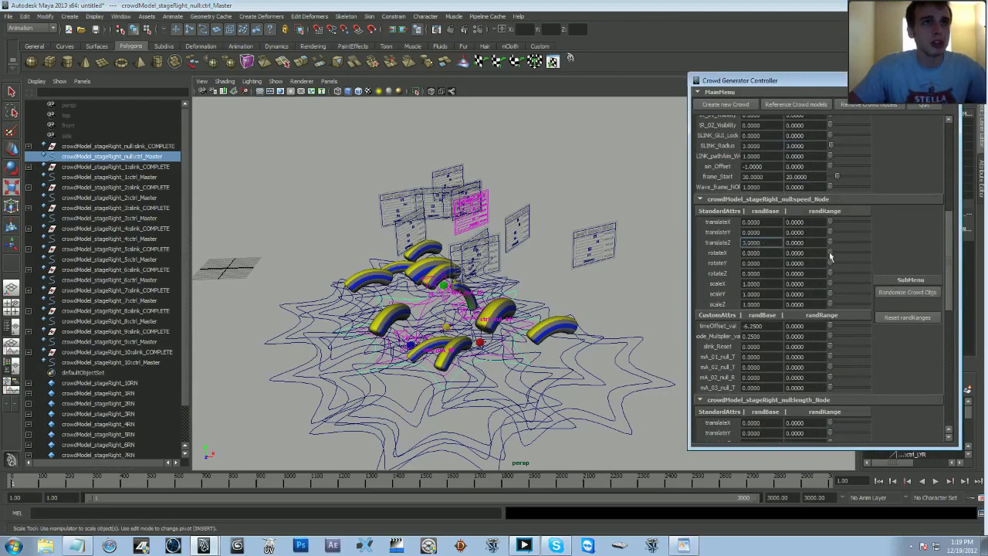
mouse_move(939, 249)
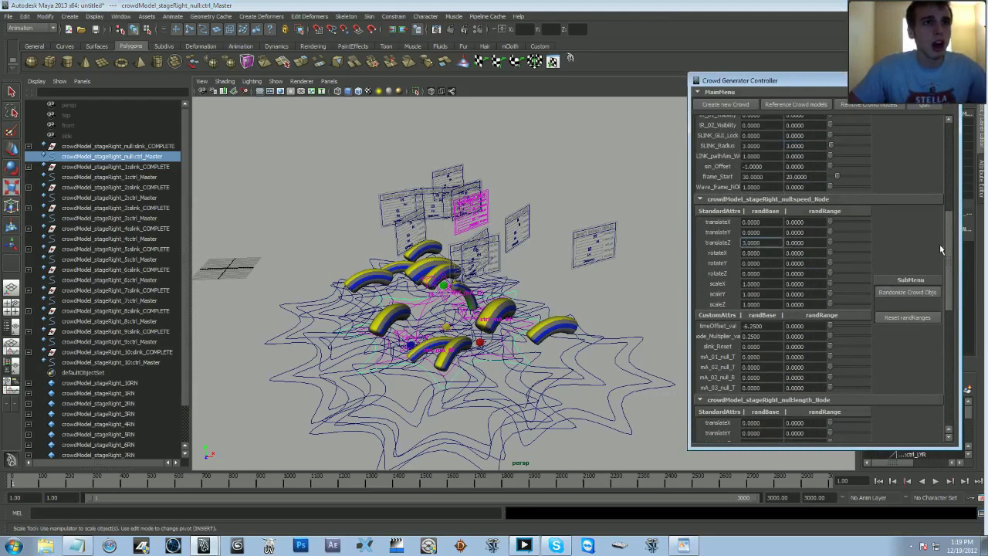
scroll(down, 3)
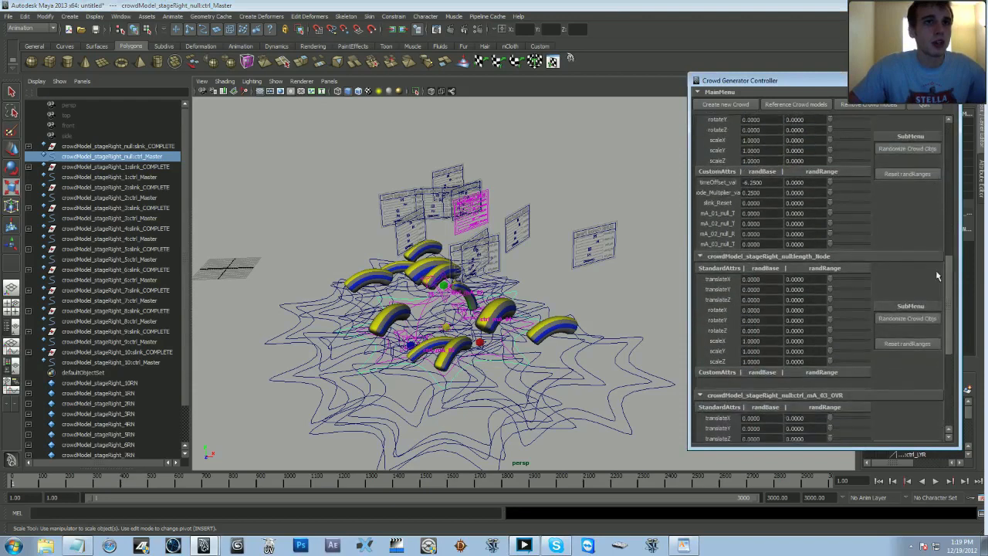
click(755, 300)
text(3.0000)
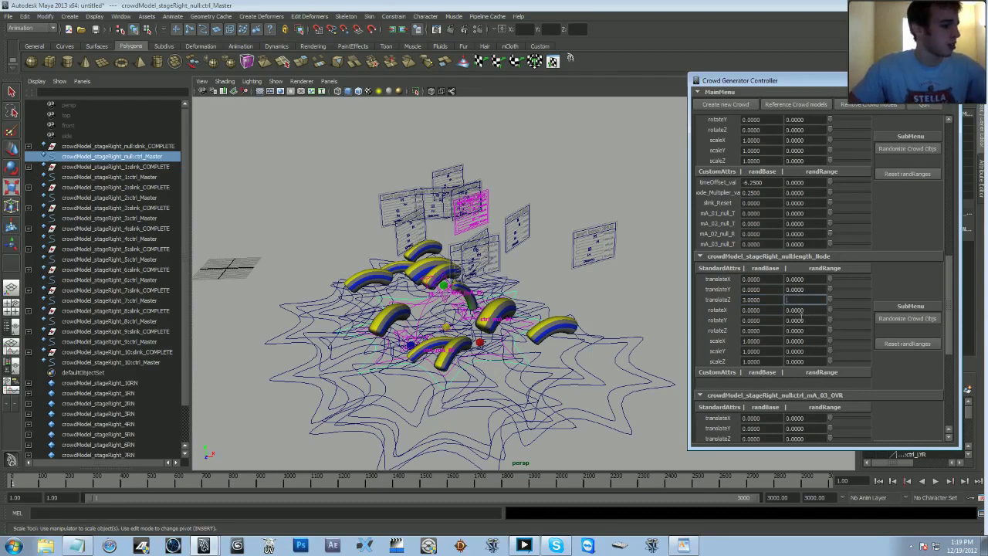
Step: Set the mA_03 override translateX random base to -5
scroll(down, 3)
text(3.0000)
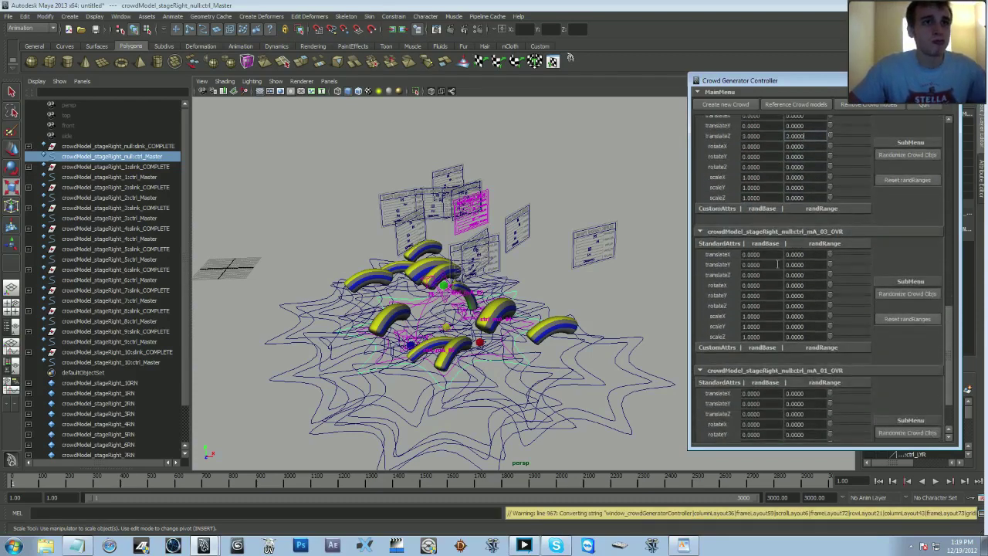
click(801, 254)
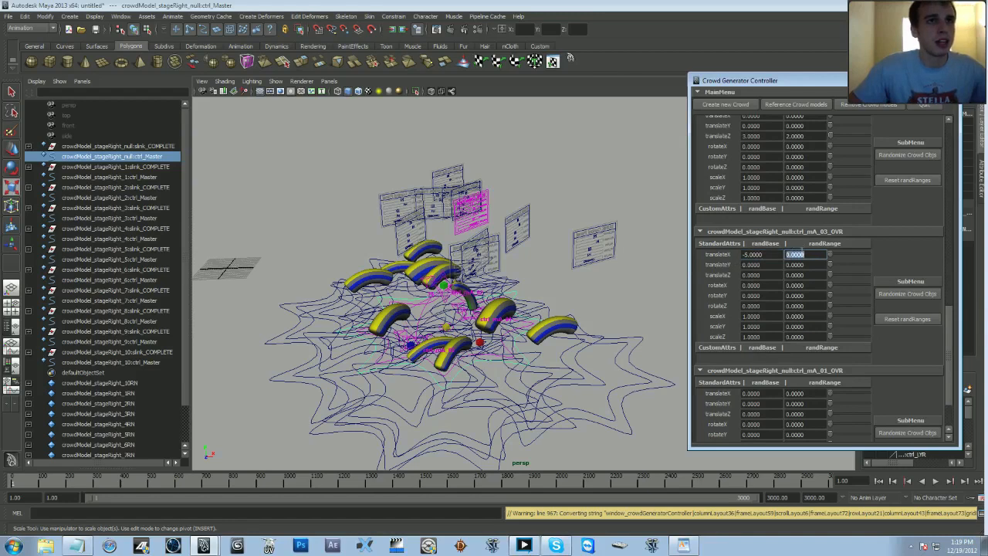
text(5)
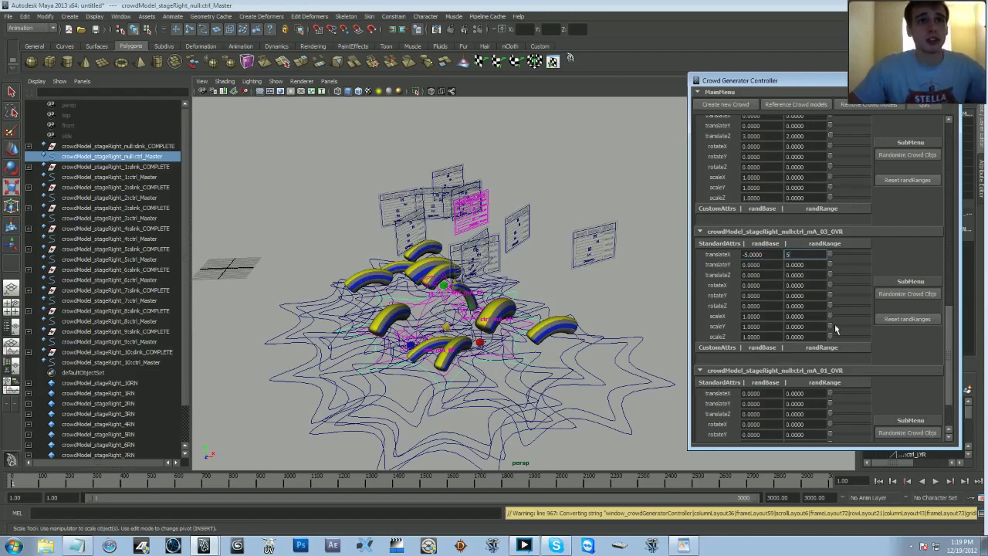
mouse_move(858, 381)
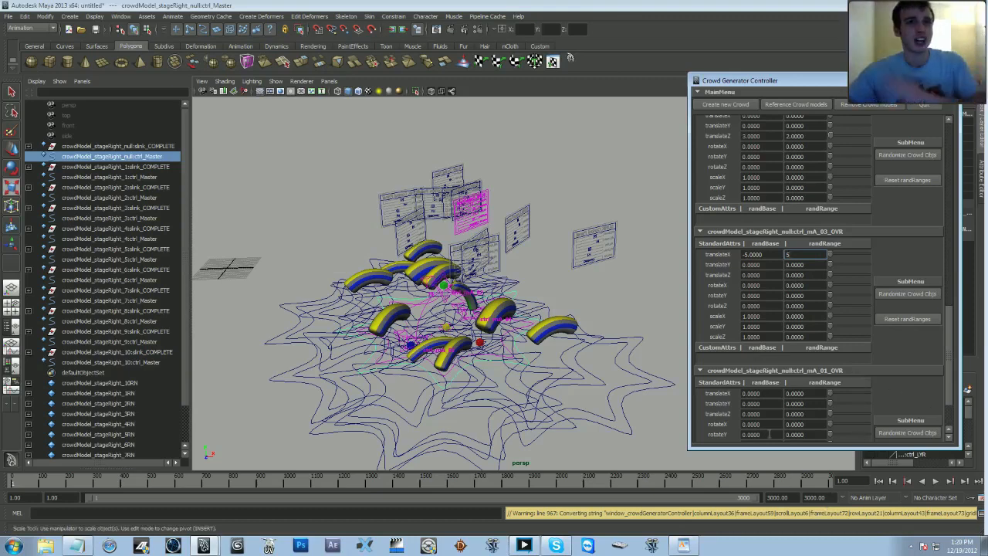
Step: Set mA_03_OVR translateX random range to 4, then edit mA_01_OVR translateX random values
click(698, 93)
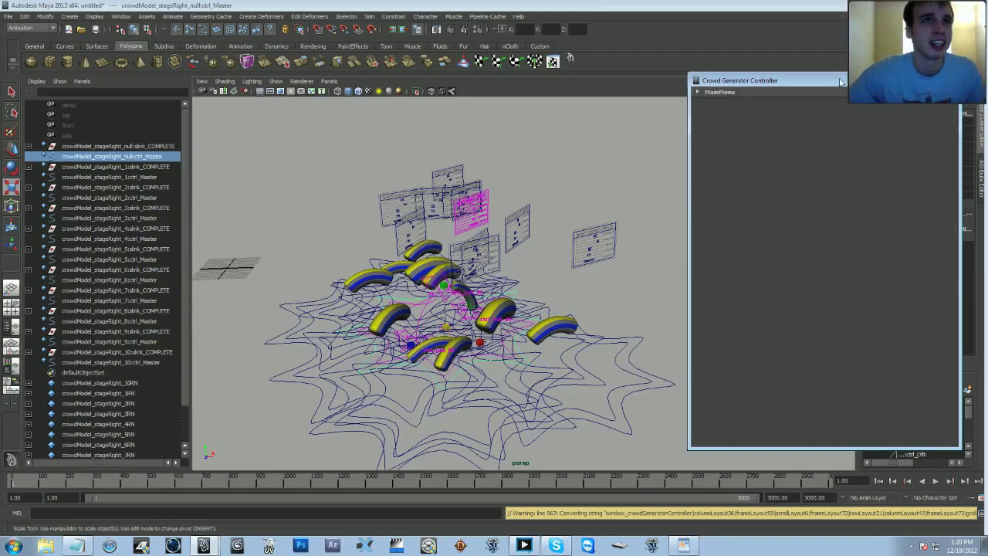
click(697, 93)
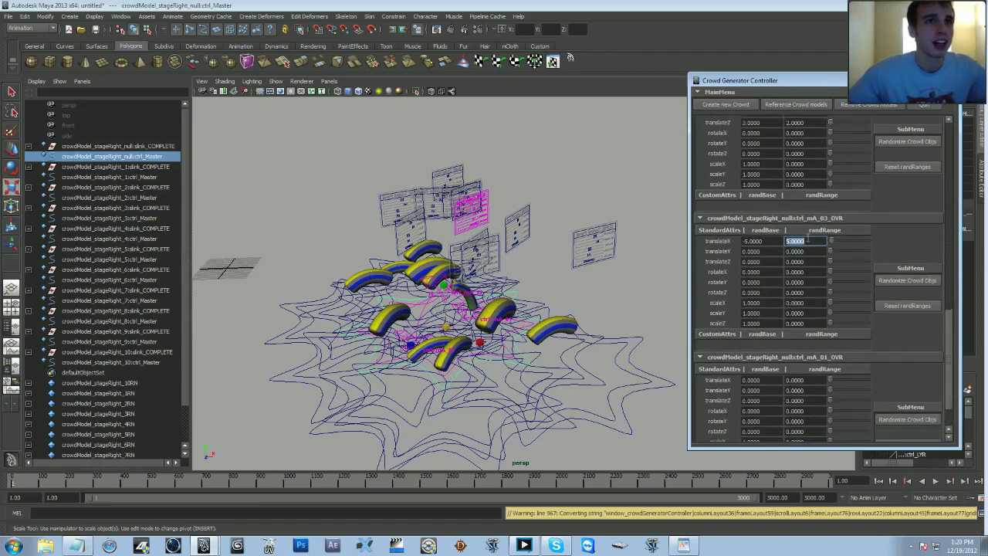
text(4.0000)
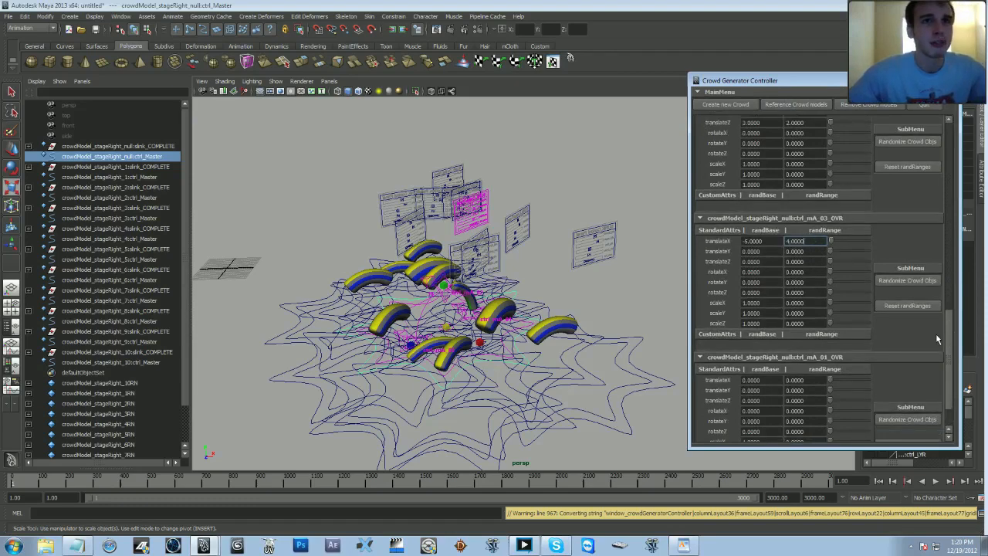
click(759, 380)
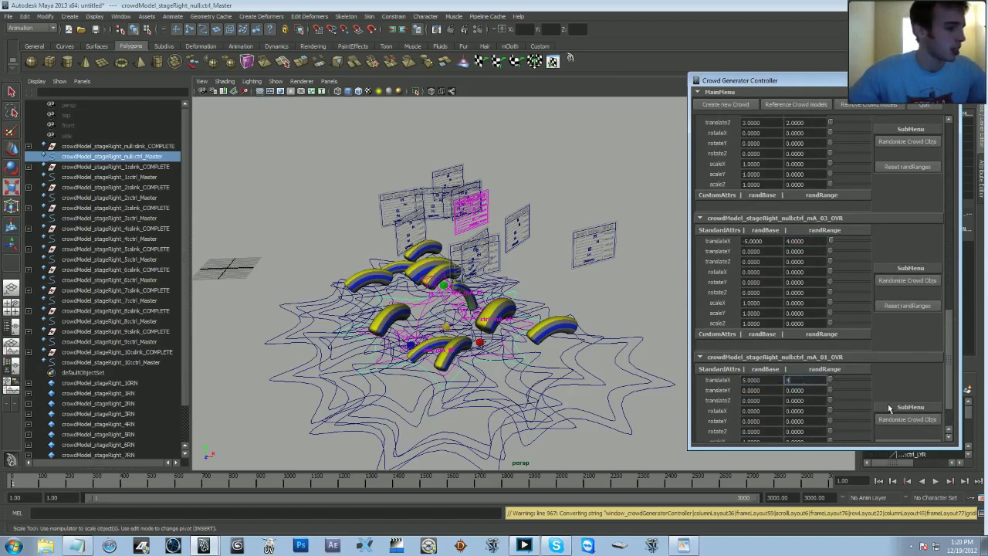
scroll(down, 3)
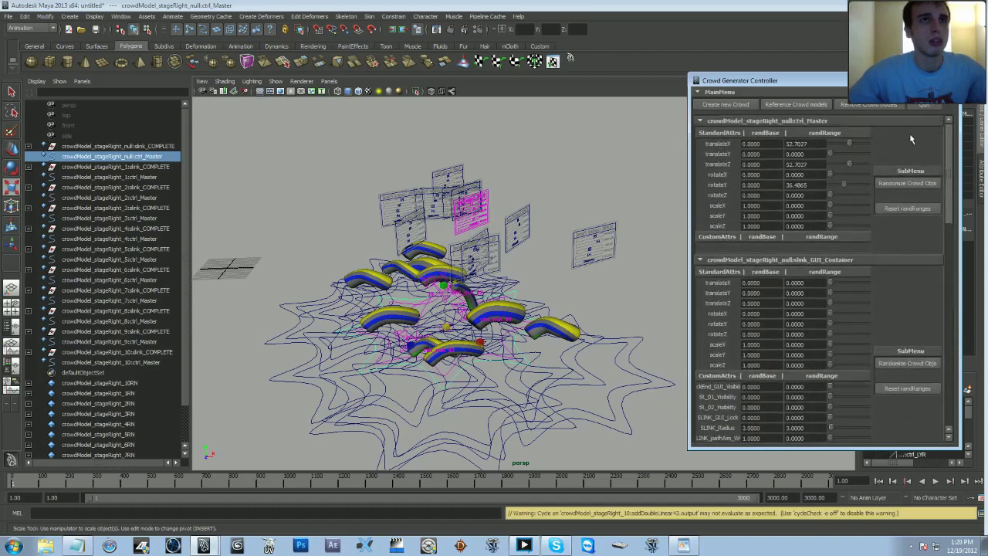
mouse_move(845, 189)
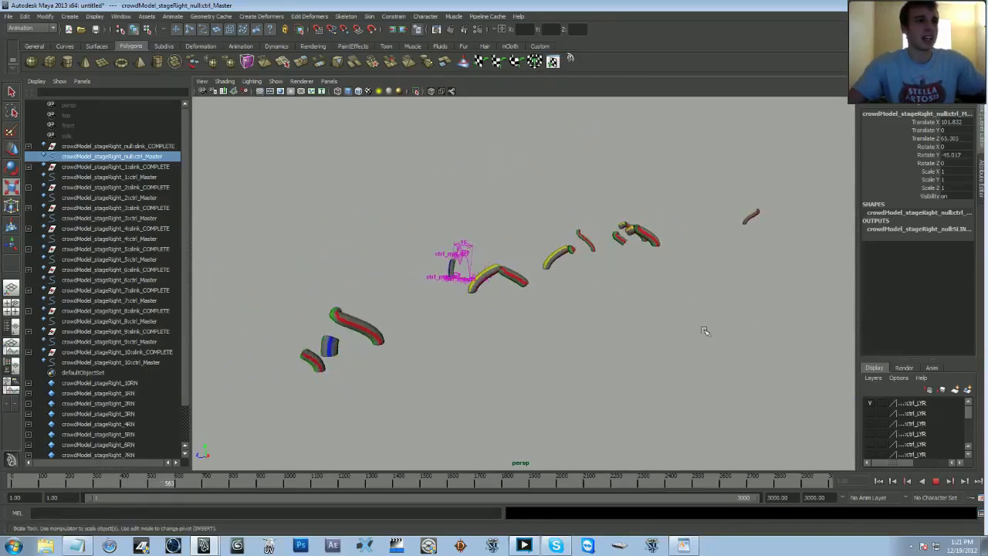
Step: Stop the crowd animation and zoom out to frame the whole slink crowd
click(934, 482)
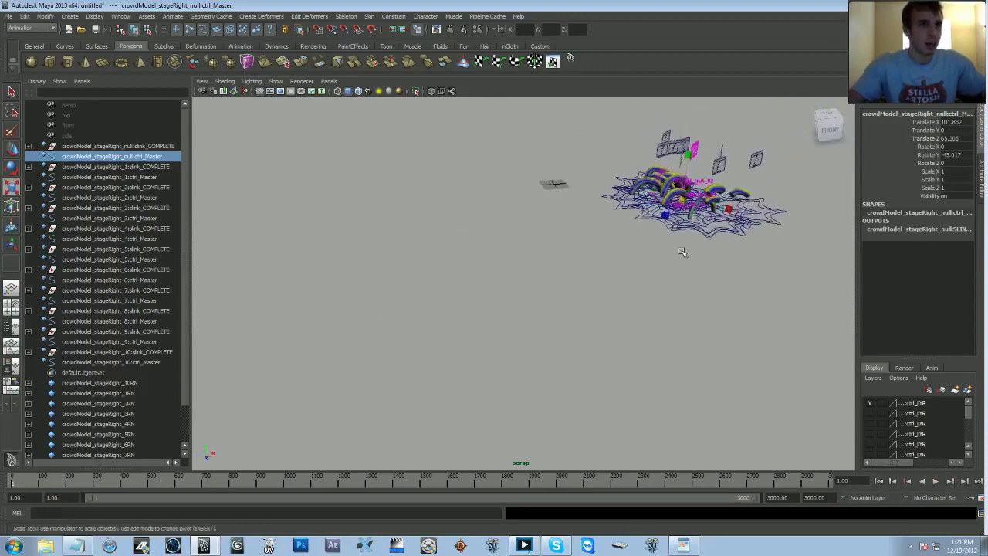
drag(682, 251, 683, 310)
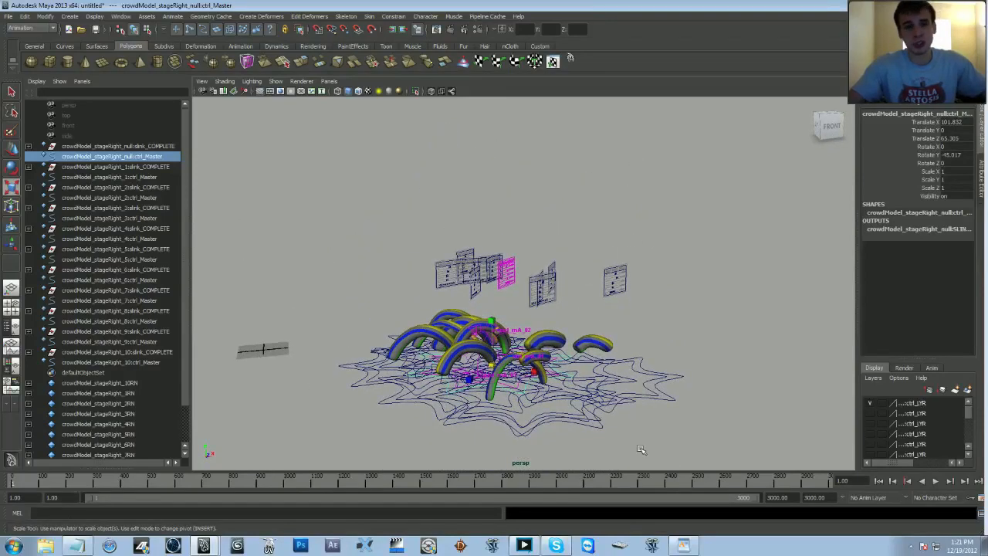
mouse_move(645, 380)
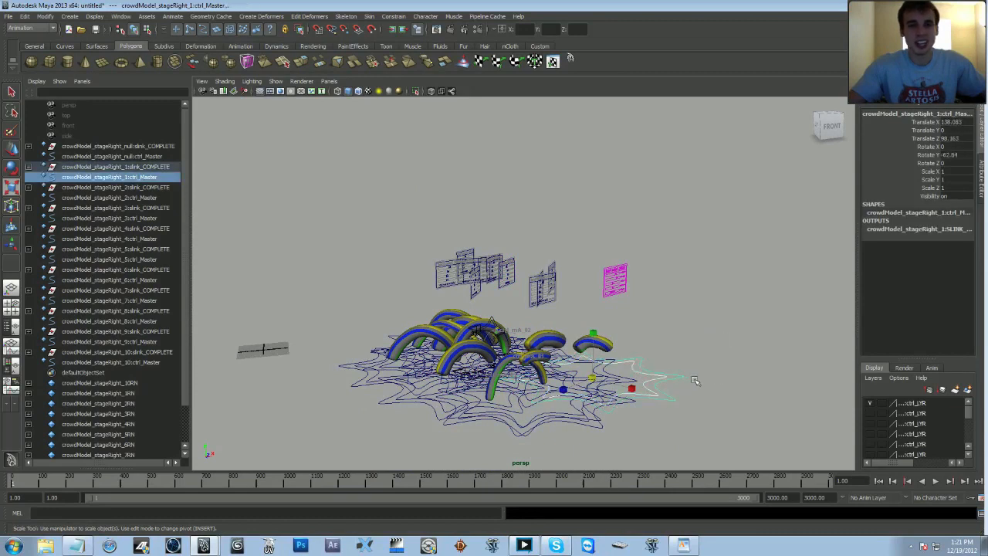
mouse_move(662, 303)
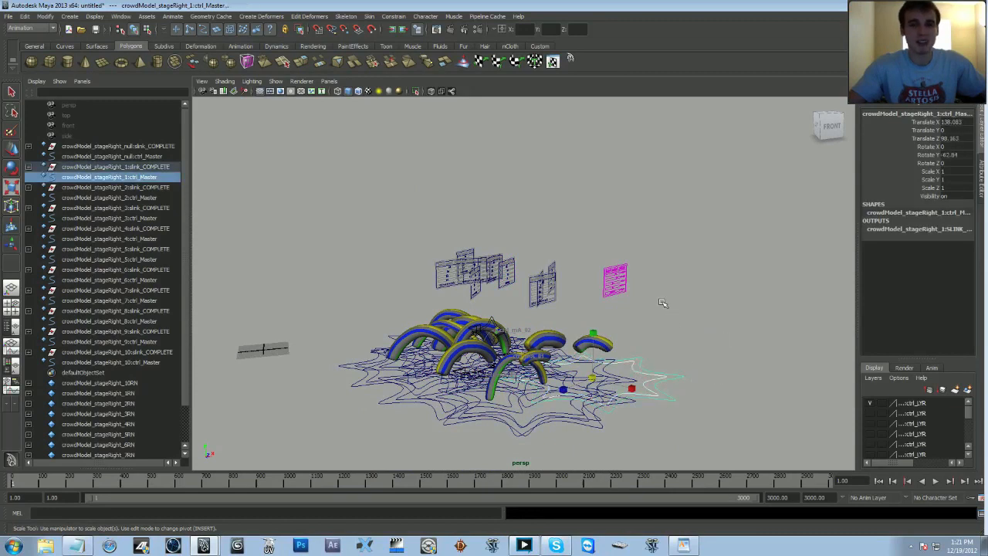